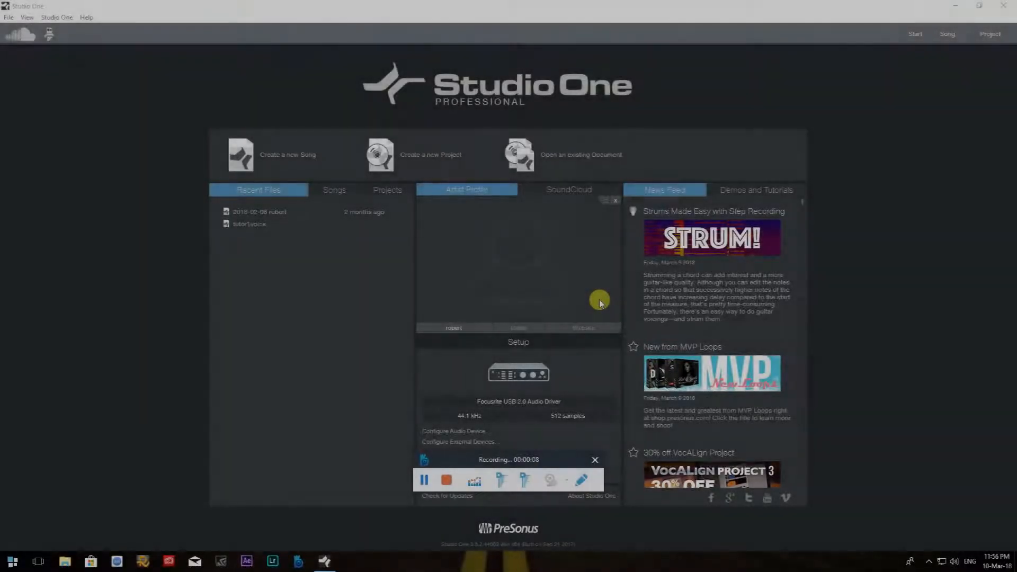
pyautogui.moveTo(495, 251)
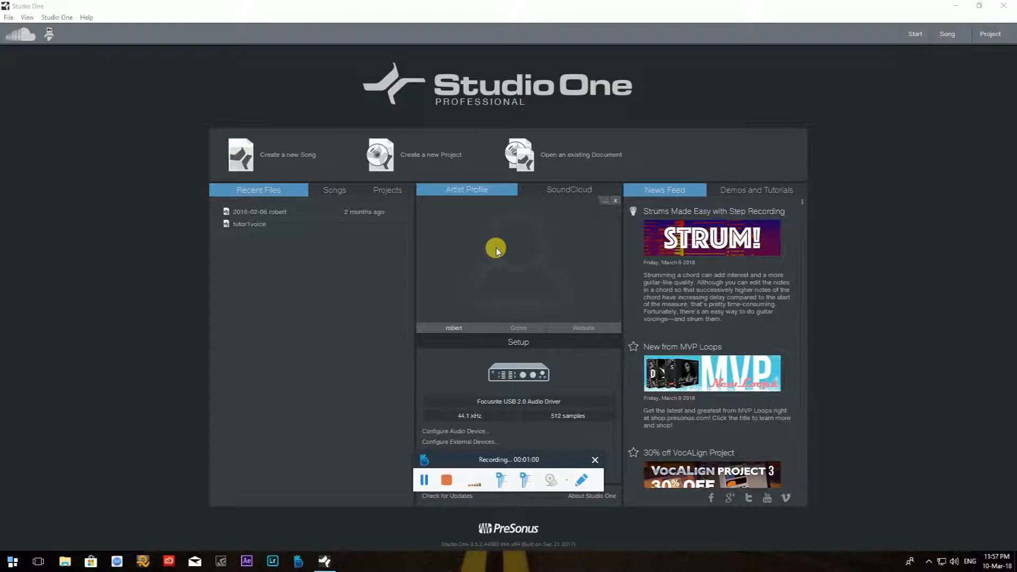
pyautogui.moveTo(515, 235)
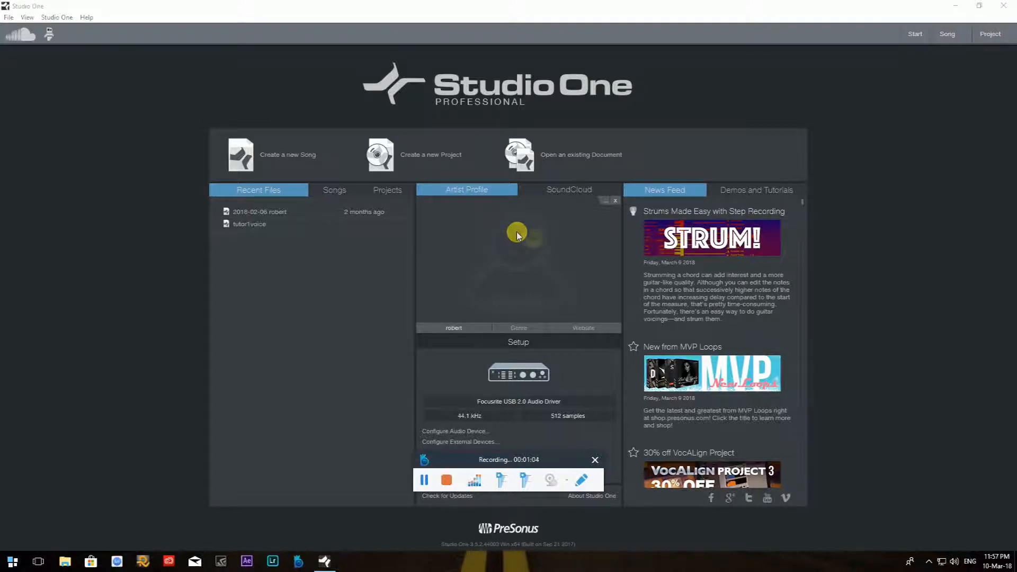
pyautogui.moveTo(561, 249)
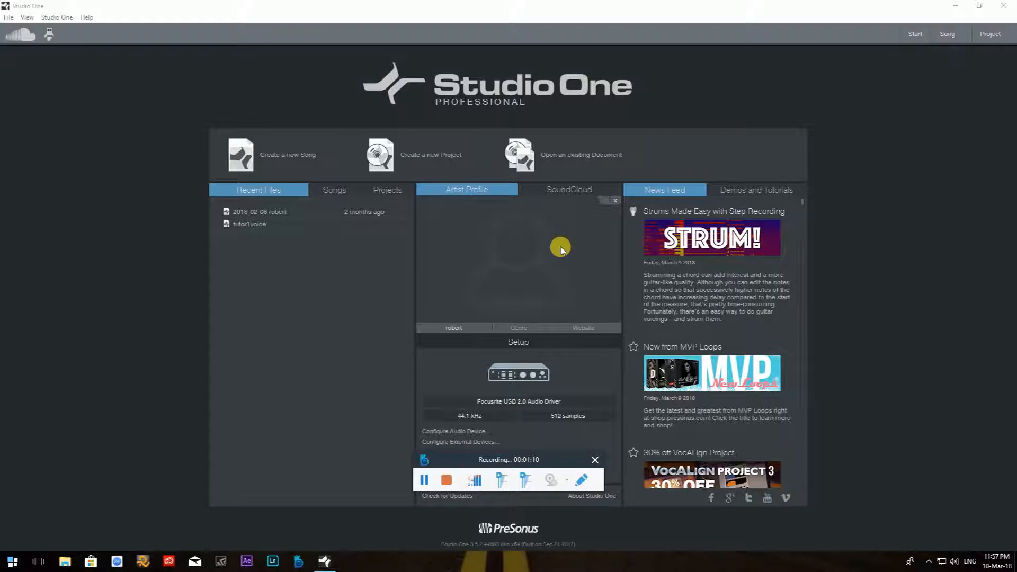
pyautogui.moveTo(560, 377)
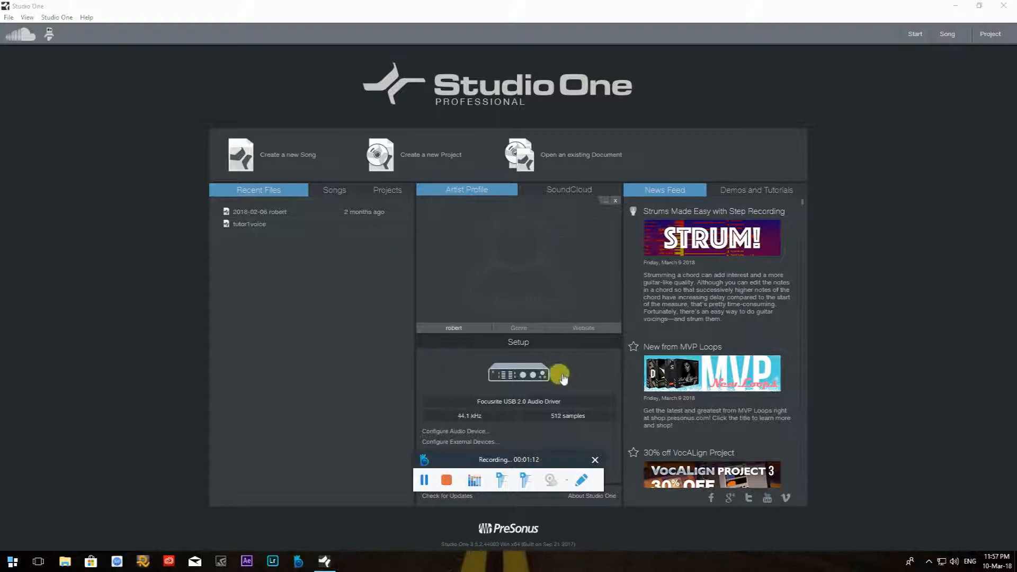
pyautogui.moveTo(580, 433)
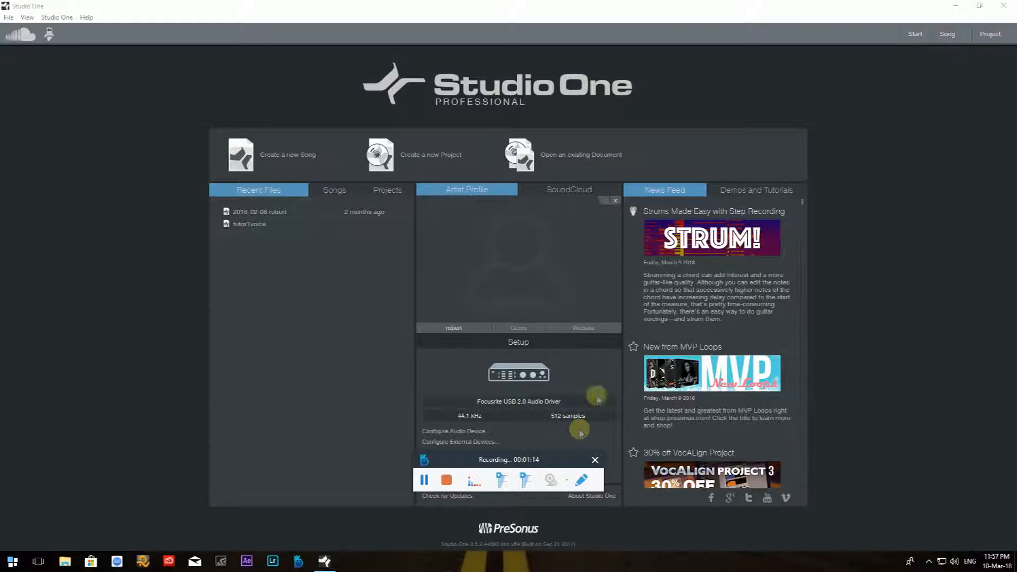
pyautogui.moveTo(550, 427)
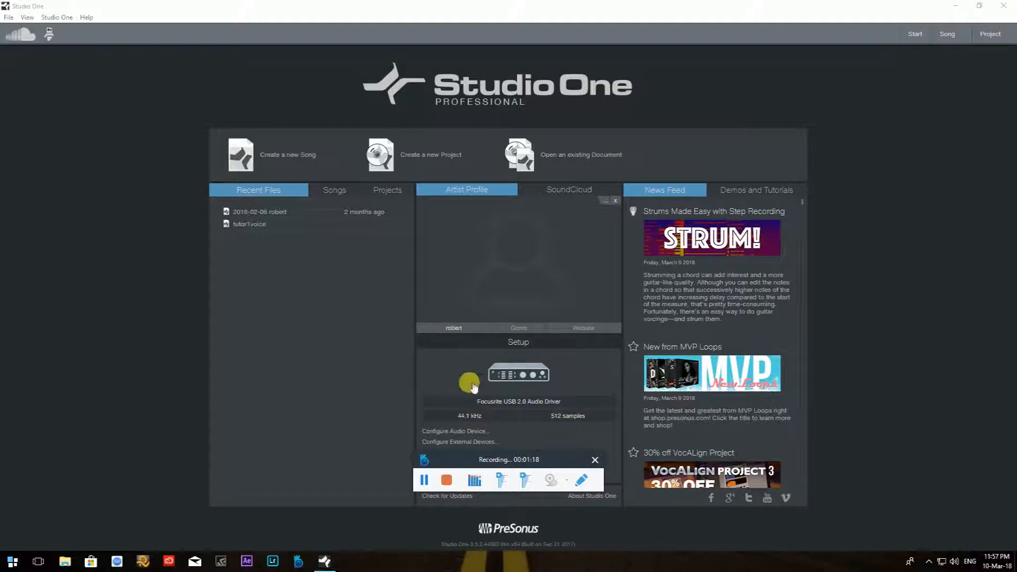
pyautogui.moveTo(576, 388)
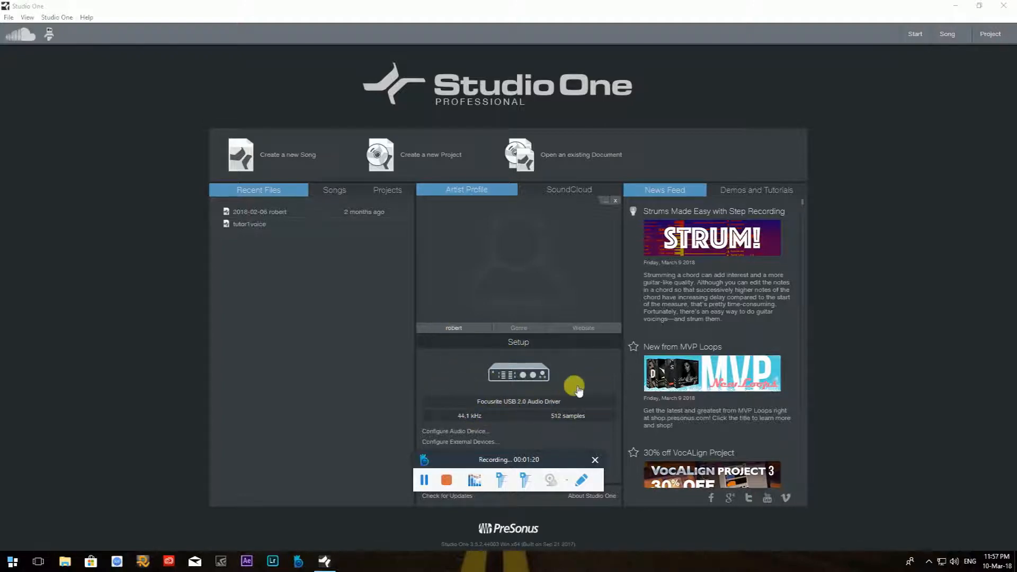
pyautogui.moveTo(551, 396)
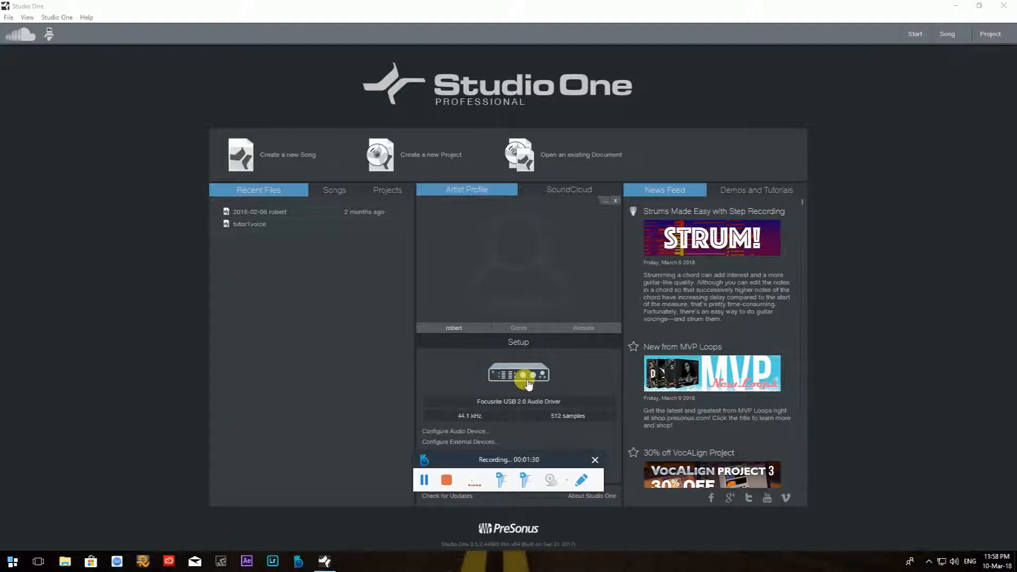
# - Open Configure Audio Device to show dropout protection, 512-sample block size and 32-bit precision
pyautogui.click(456, 430)
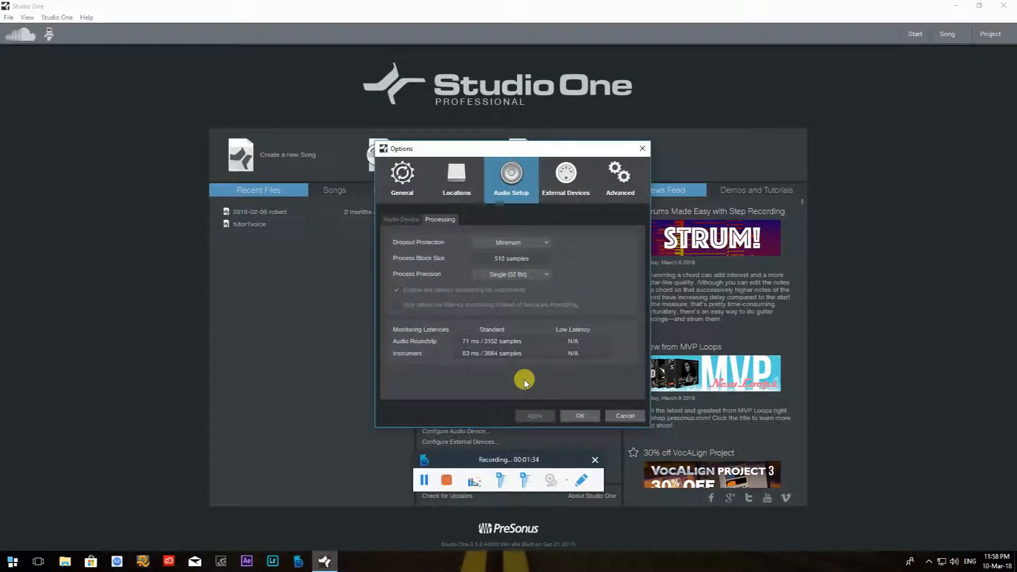
pyautogui.moveTo(471, 220)
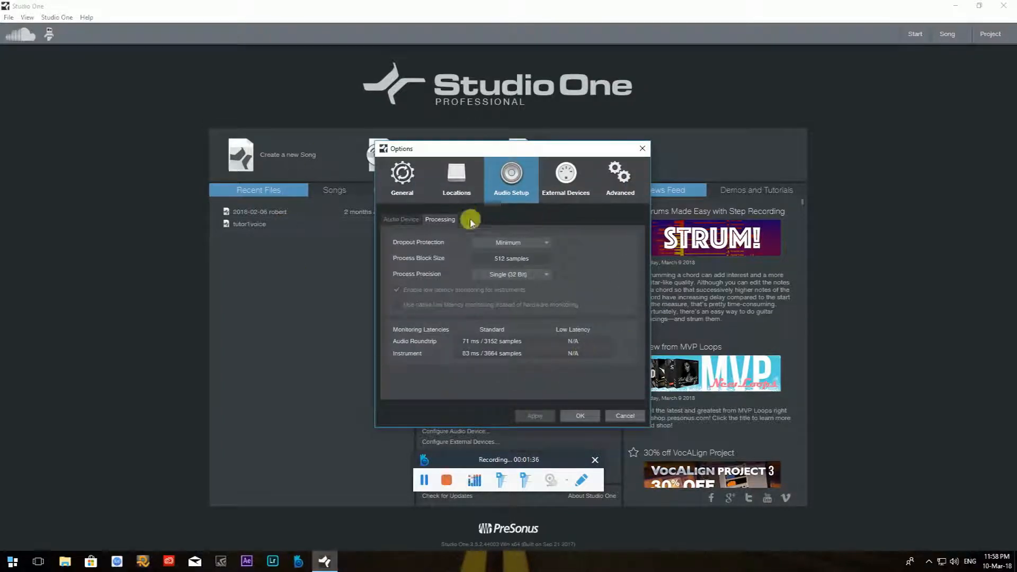
pyautogui.moveTo(447, 266)
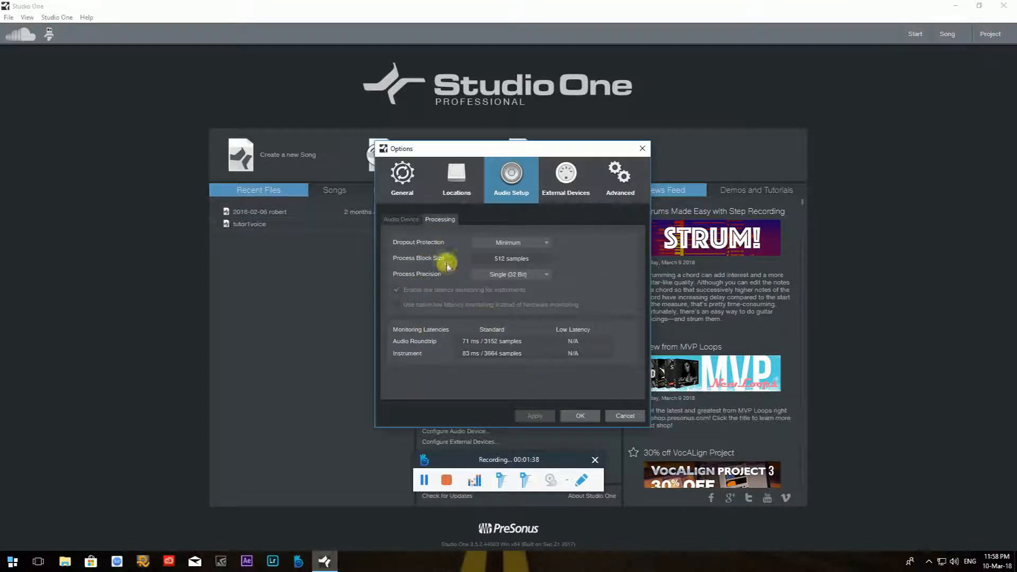
# - Switch to the General page showing startup action, update checks, English and high-DPI settings
pyautogui.click(403, 177)
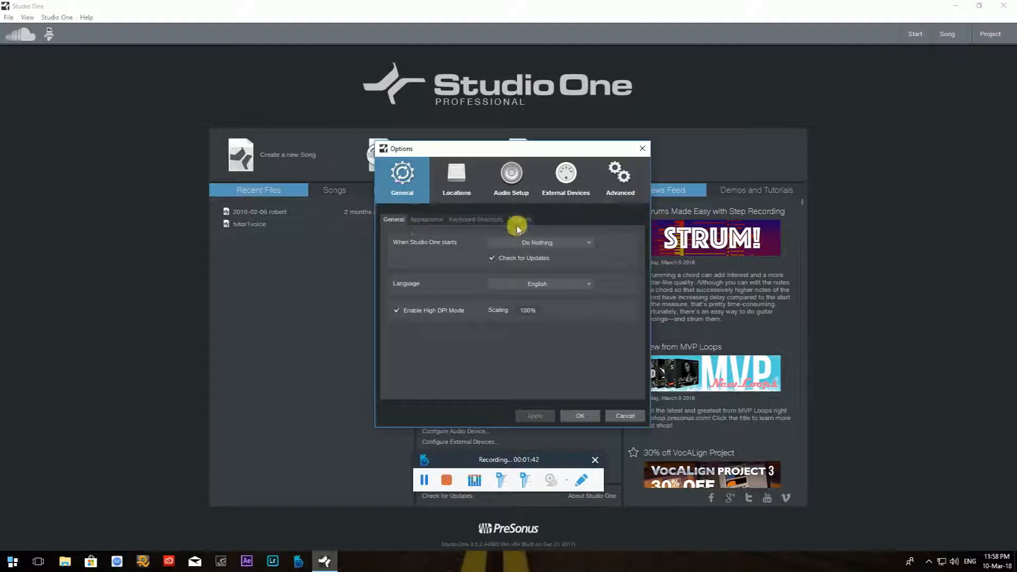
pyautogui.moveTo(384, 228)
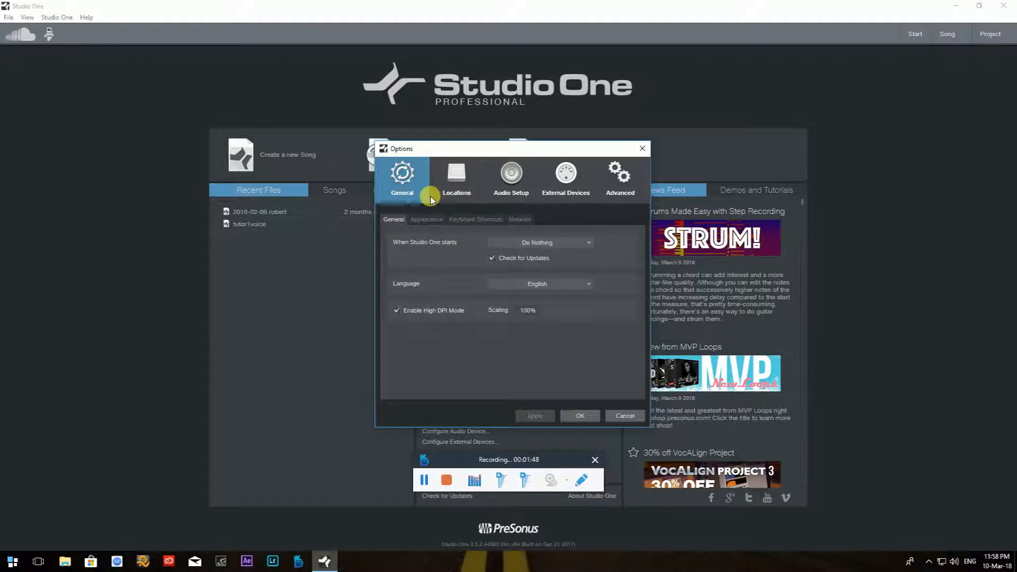
pyautogui.moveTo(419, 203)
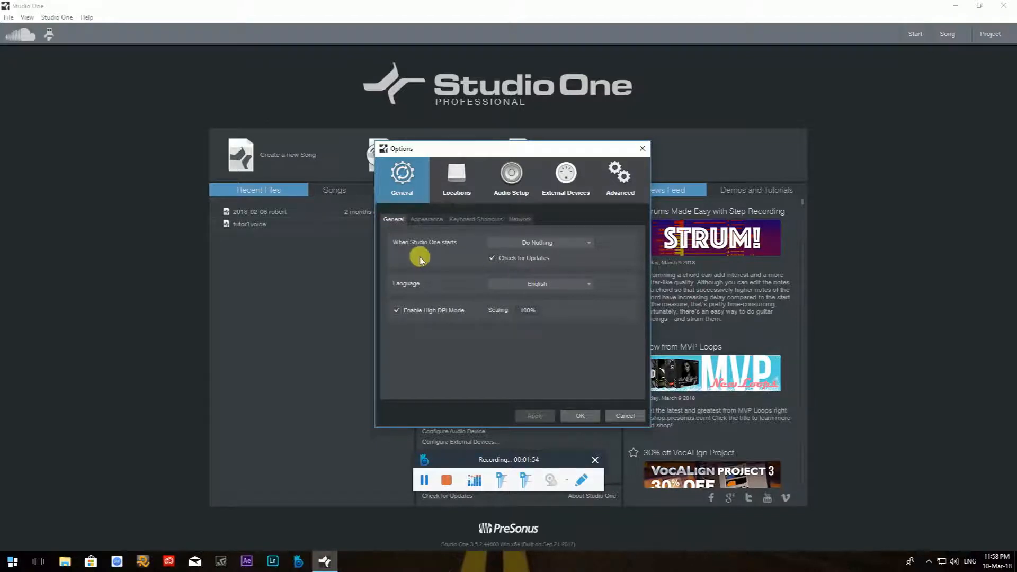
pyautogui.moveTo(485, 235)
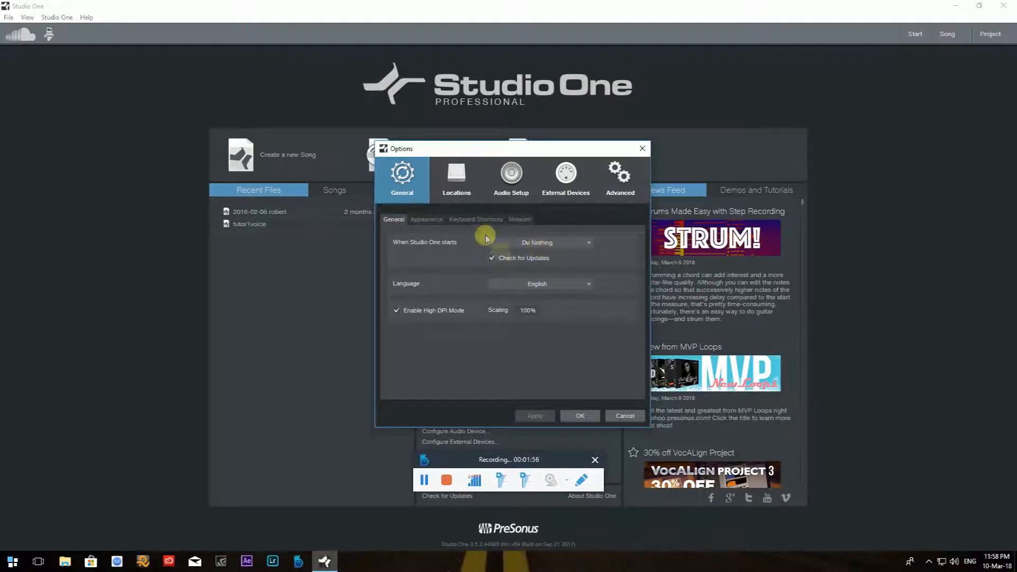
pyautogui.moveTo(391, 305)
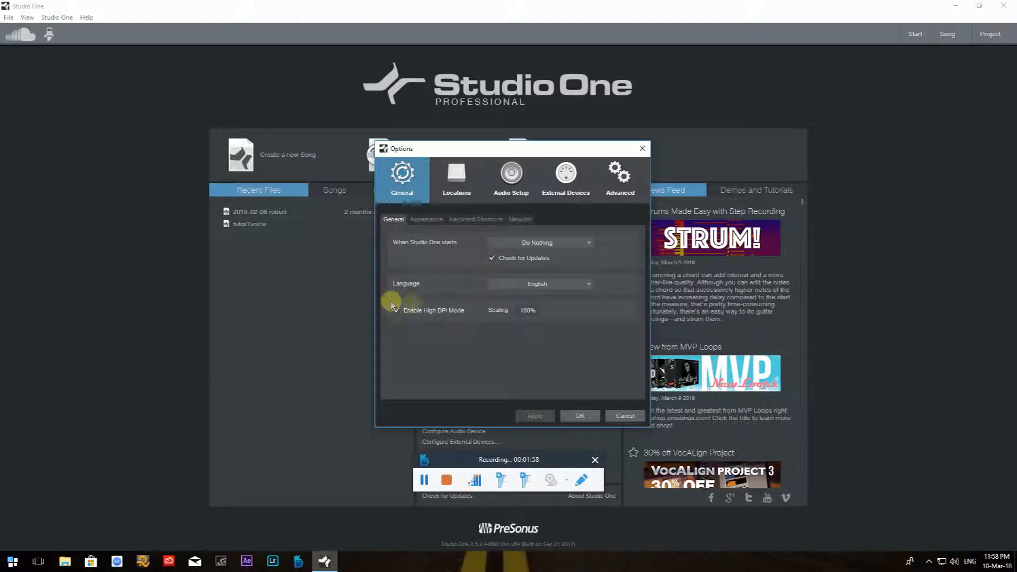
# - Display the Appearance settings with background hue, saturation, luminance and contrast at zero
pyautogui.click(426, 219)
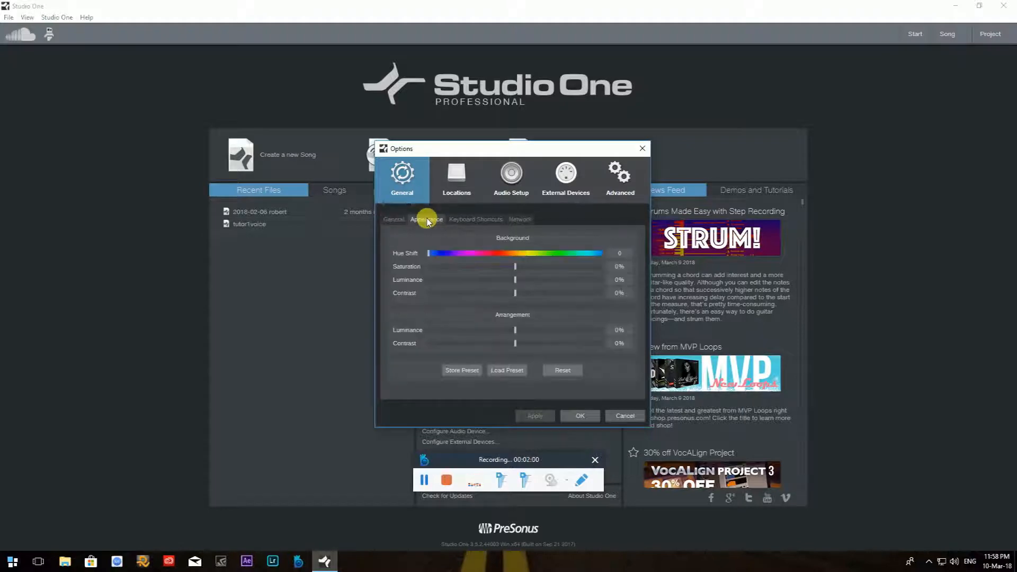
pyautogui.moveTo(534, 287)
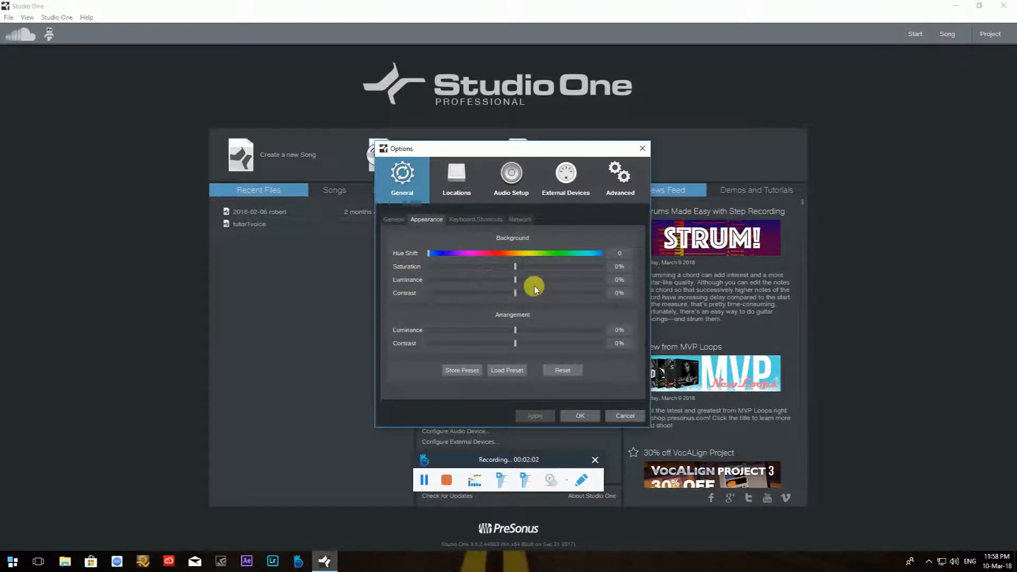
pyautogui.moveTo(489, 272)
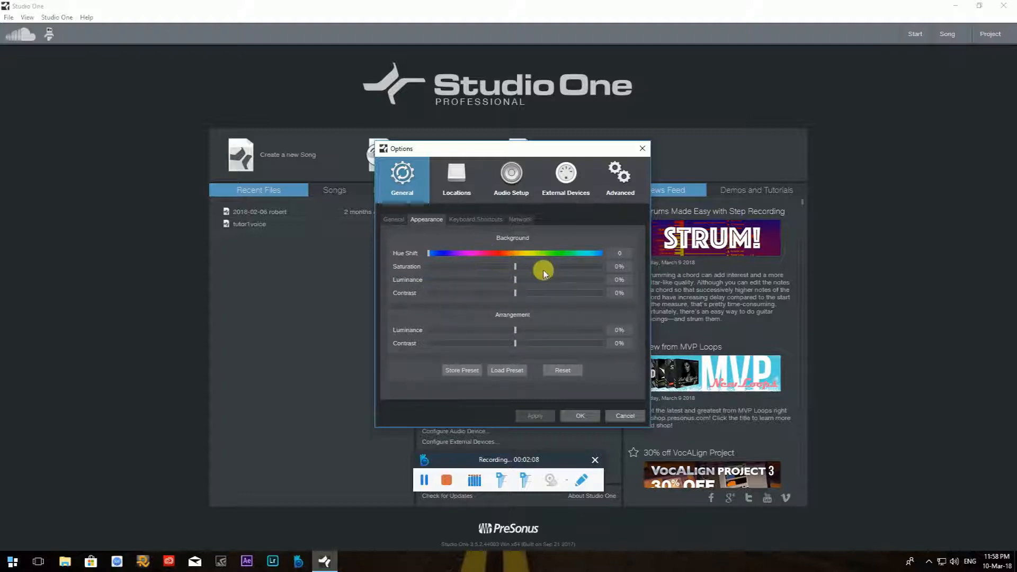
pyautogui.moveTo(534, 267)
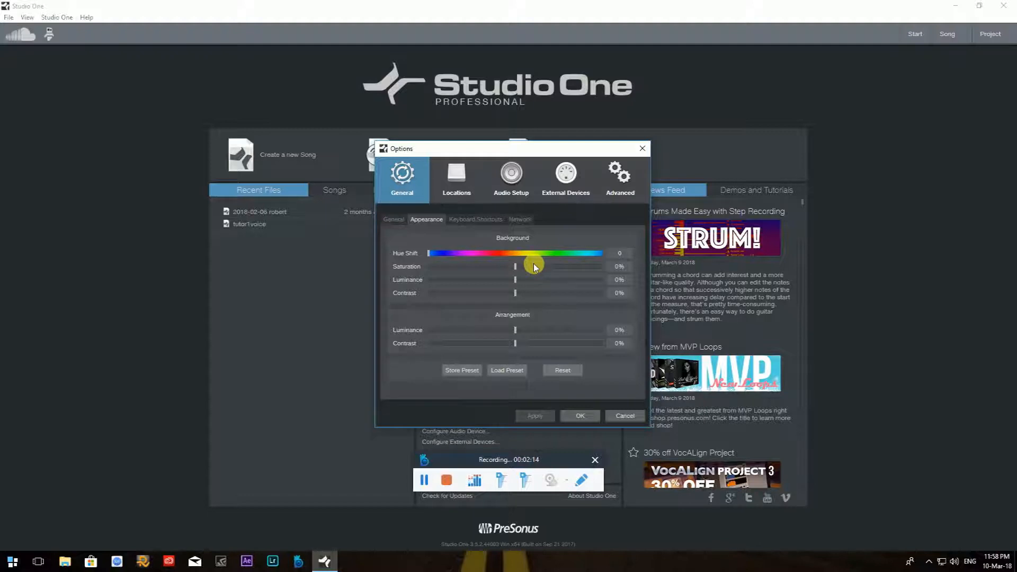
# - In Keyboard Shortcuts, select Application > Options to reveal its Ctrl-based key
pyautogui.click(474, 220)
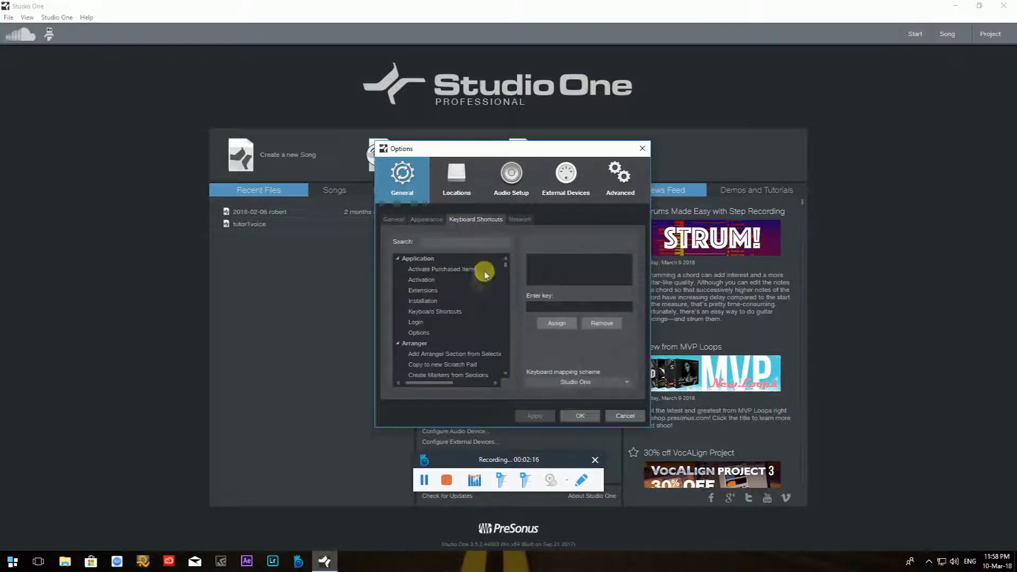
pyautogui.moveTo(462, 293)
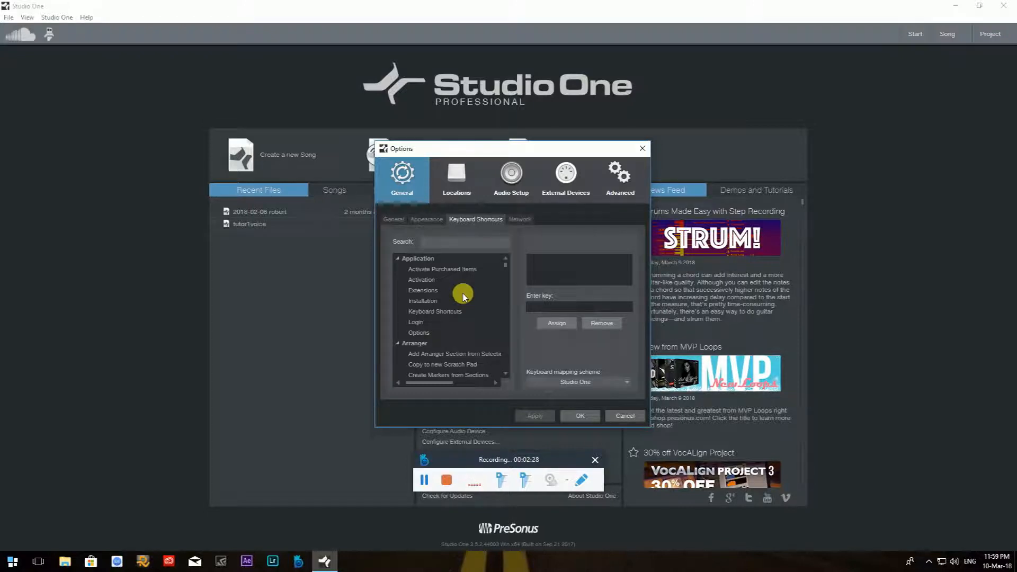
pyautogui.moveTo(446, 292)
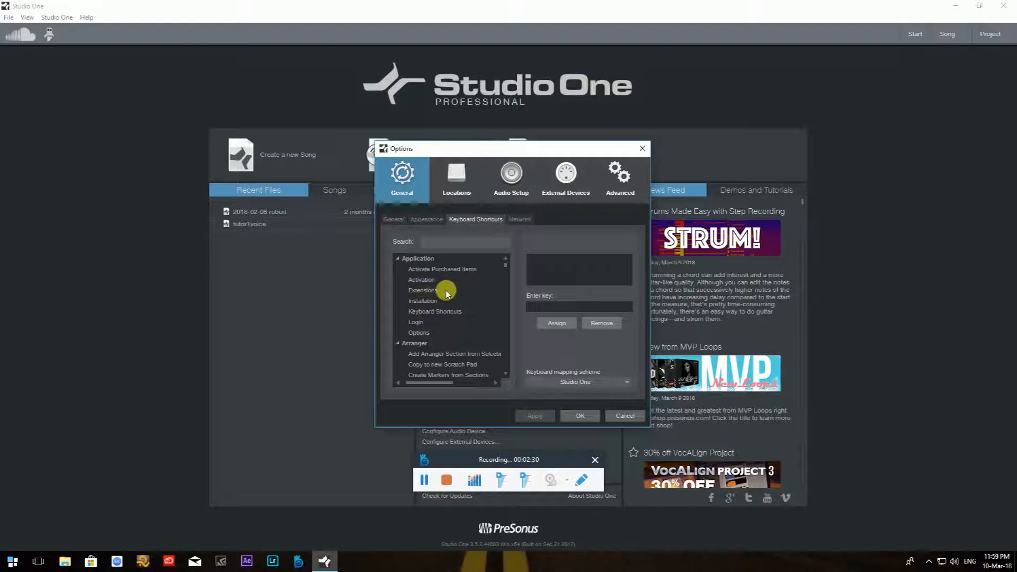
pyautogui.moveTo(409, 280)
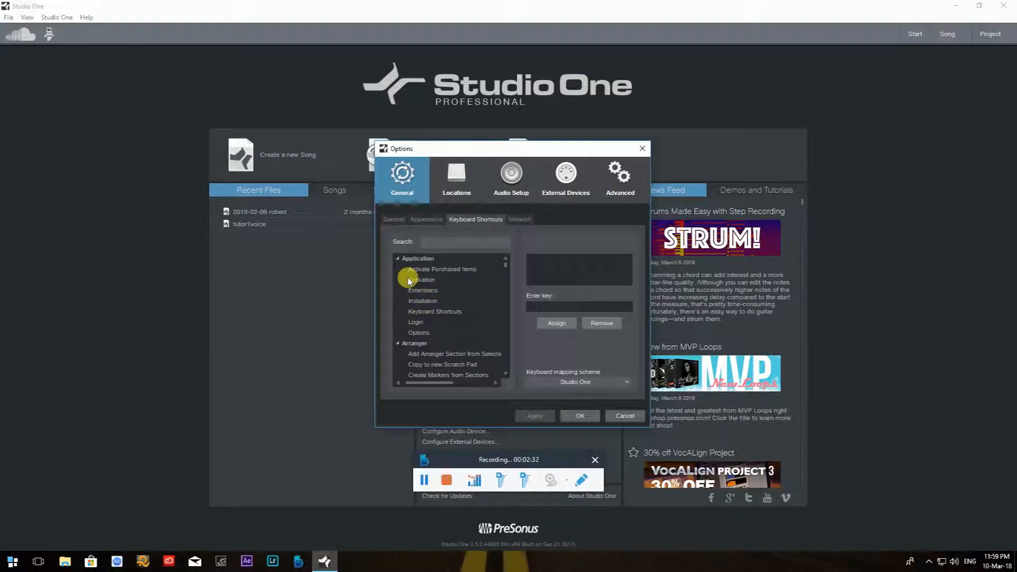
pyautogui.moveTo(458, 320)
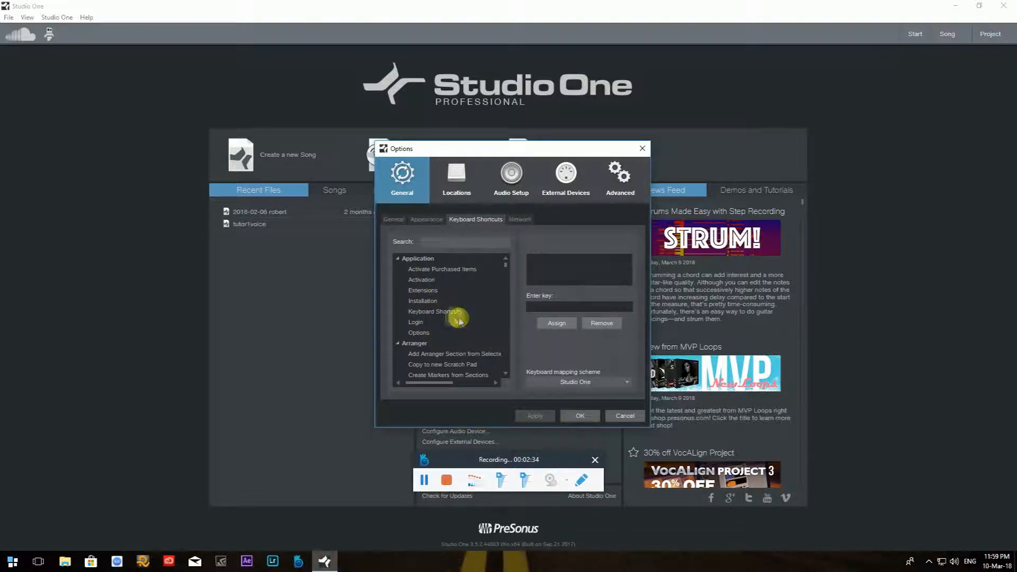
pyautogui.moveTo(444, 315)
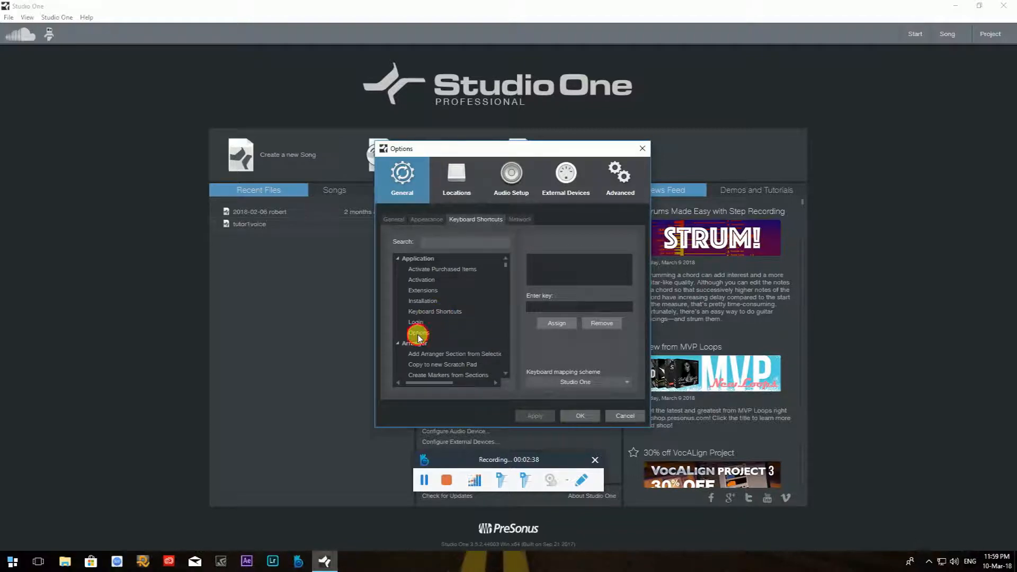
pyautogui.click(418, 332)
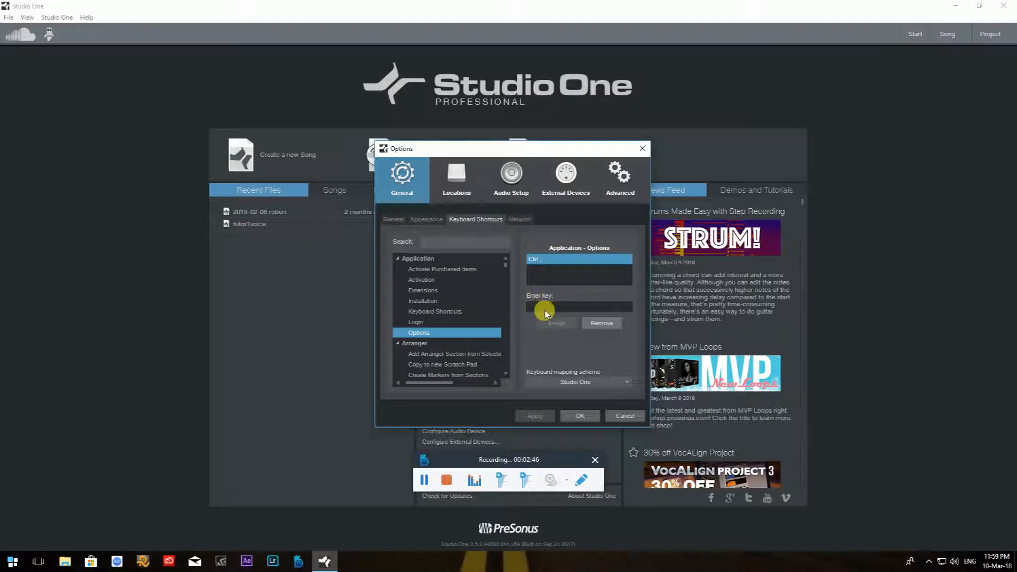
pyautogui.moveTo(448, 277)
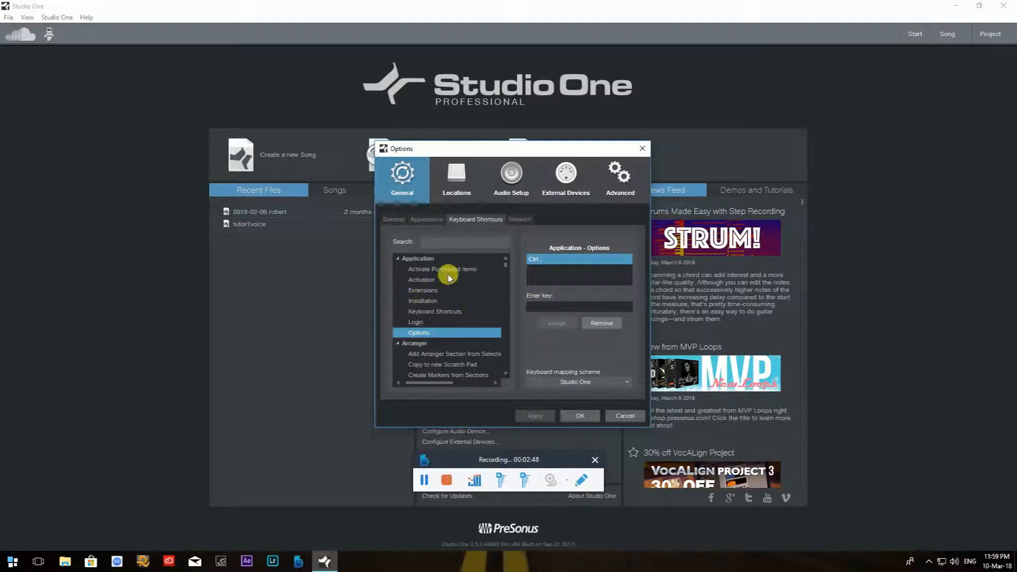
pyautogui.moveTo(461, 323)
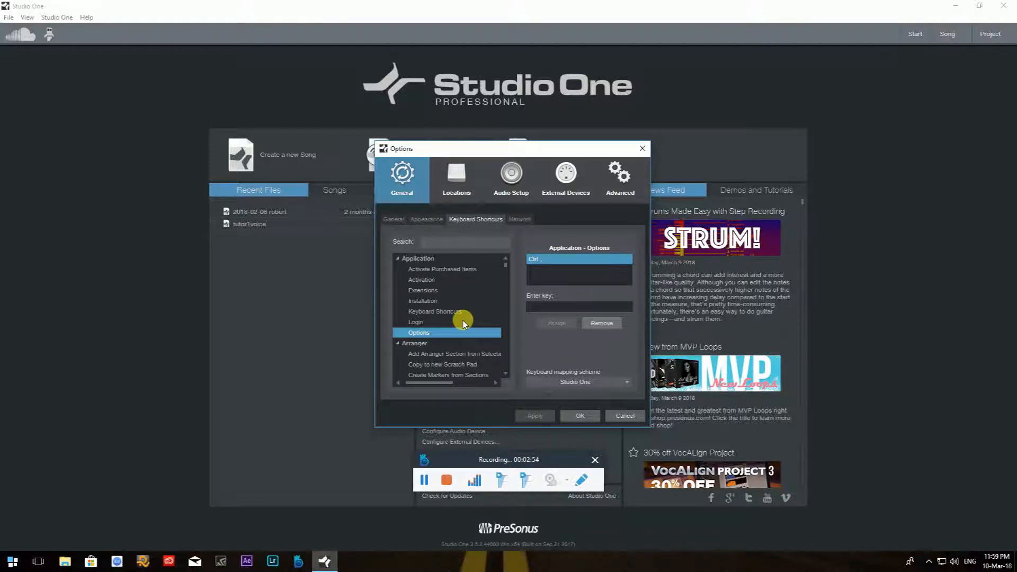
pyautogui.moveTo(479, 241)
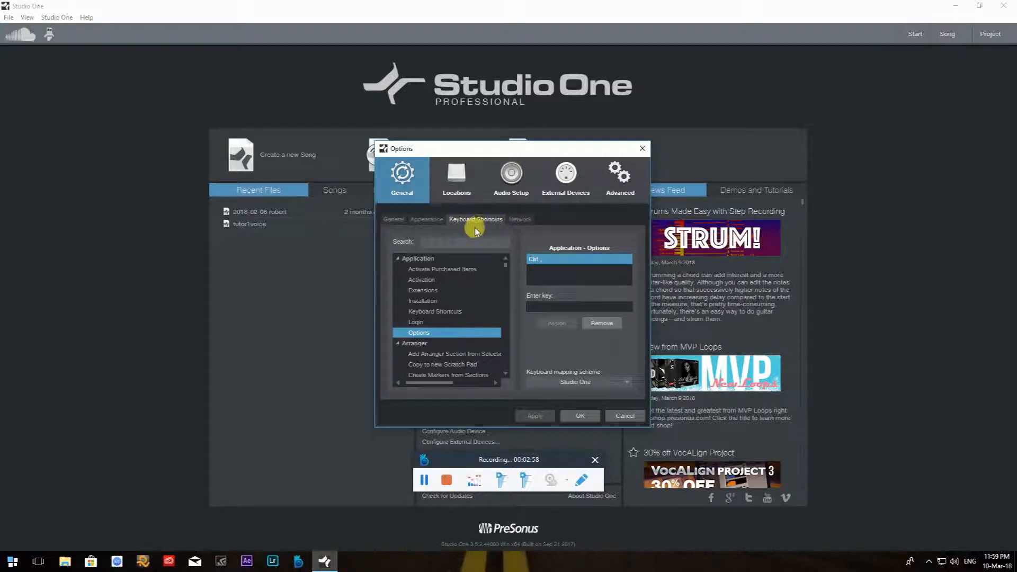
# - Show the Network sub-tab where remote control apps may discover the DAW
pyautogui.click(519, 220)
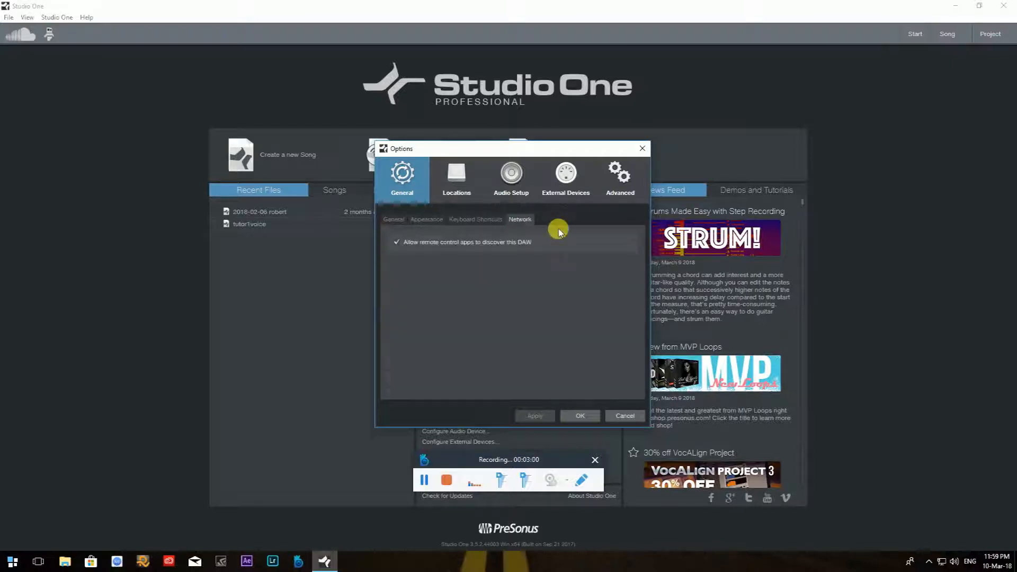
pyautogui.moveTo(444, 254)
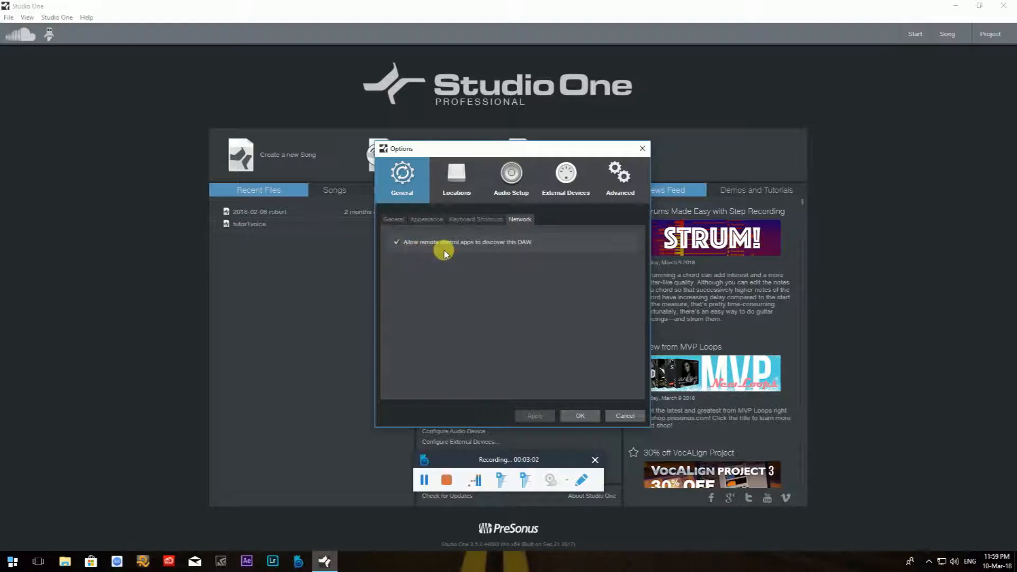
pyautogui.moveTo(514, 249)
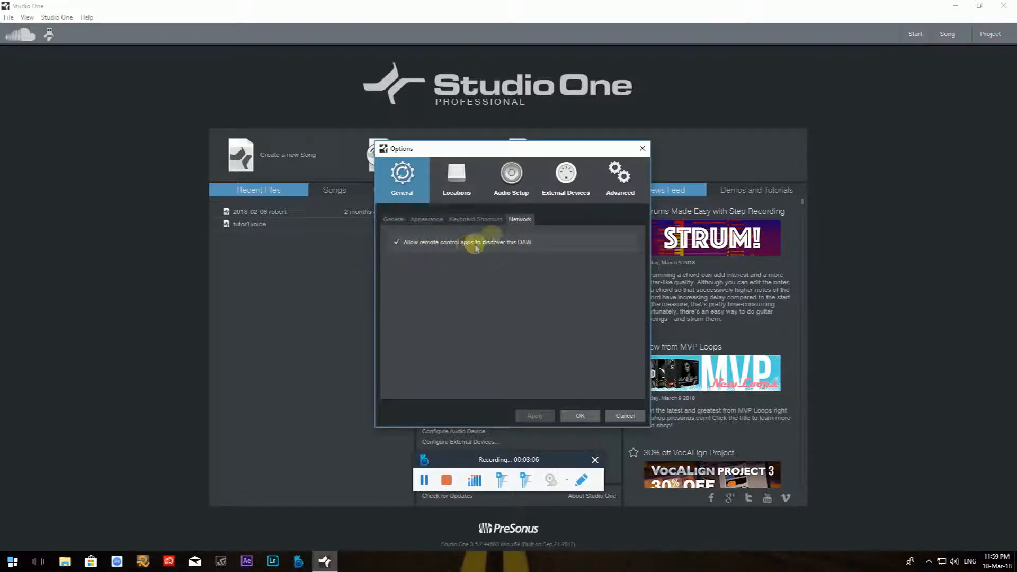
pyautogui.moveTo(533, 260)
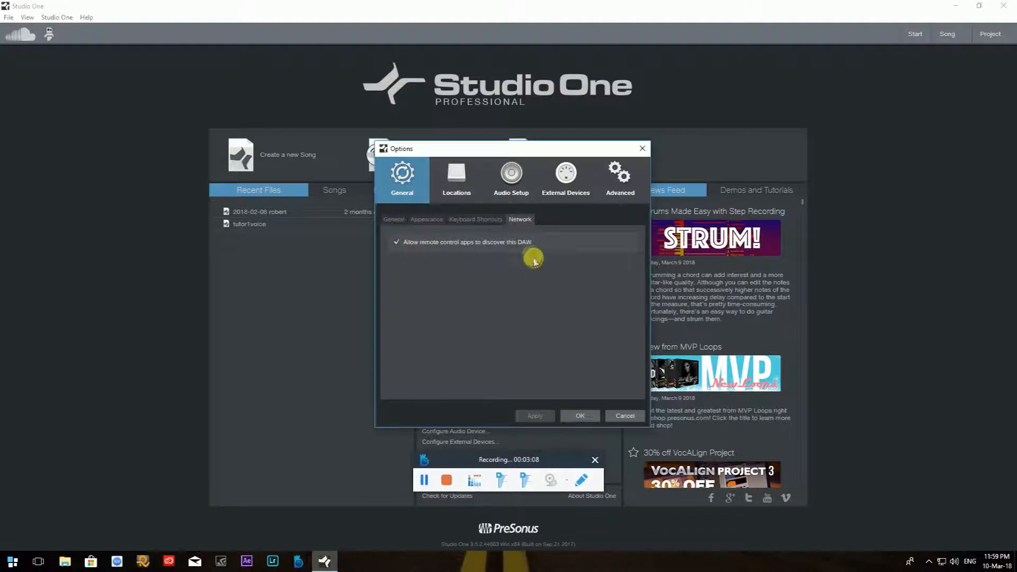
# - Open Locations to show the user data folder and 5-minute auto save
pyautogui.click(456, 179)
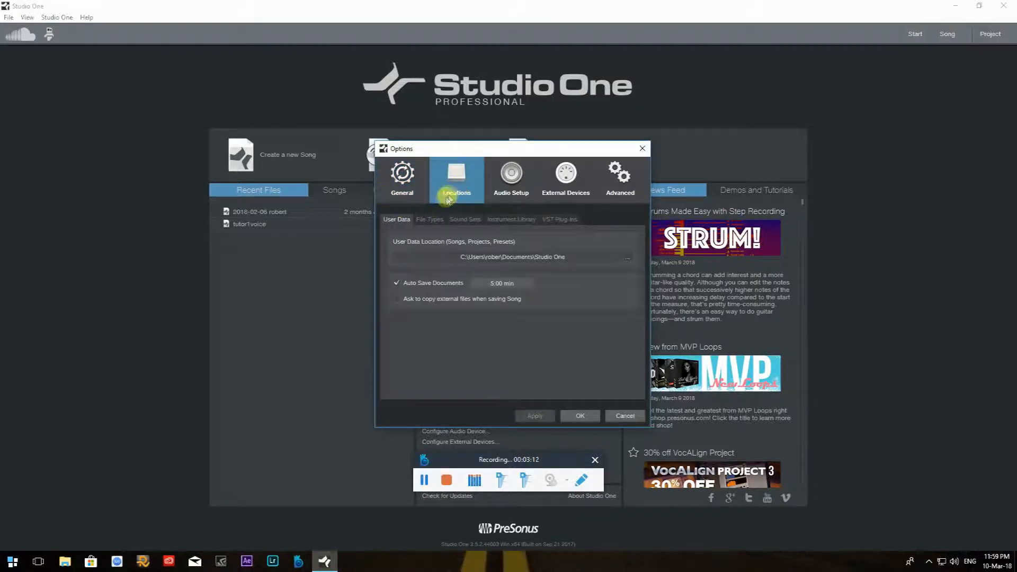
pyautogui.moveTo(463, 179)
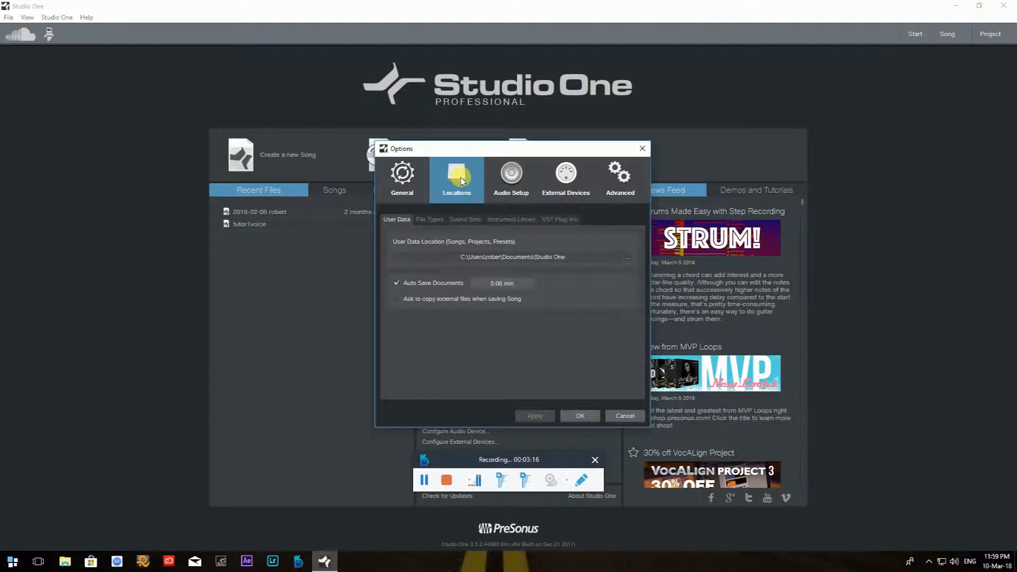
pyautogui.moveTo(459, 264)
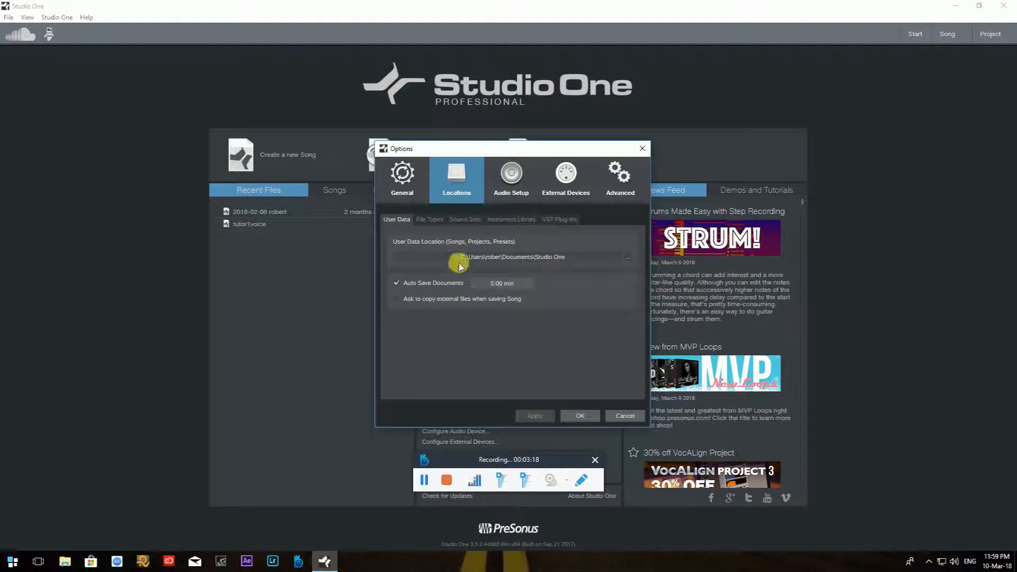
pyautogui.moveTo(508, 246)
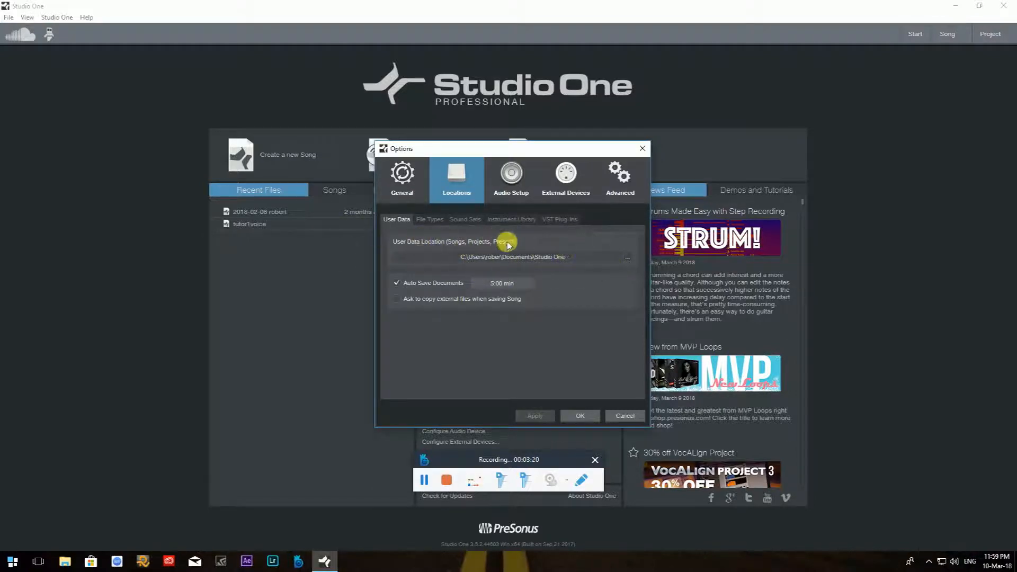
pyautogui.moveTo(629, 252)
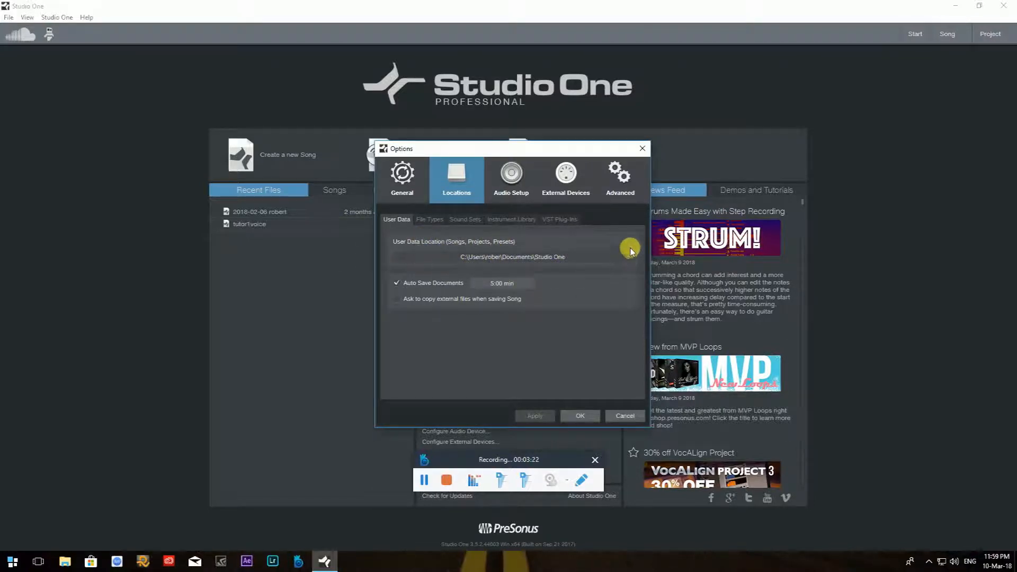
pyautogui.moveTo(626, 264)
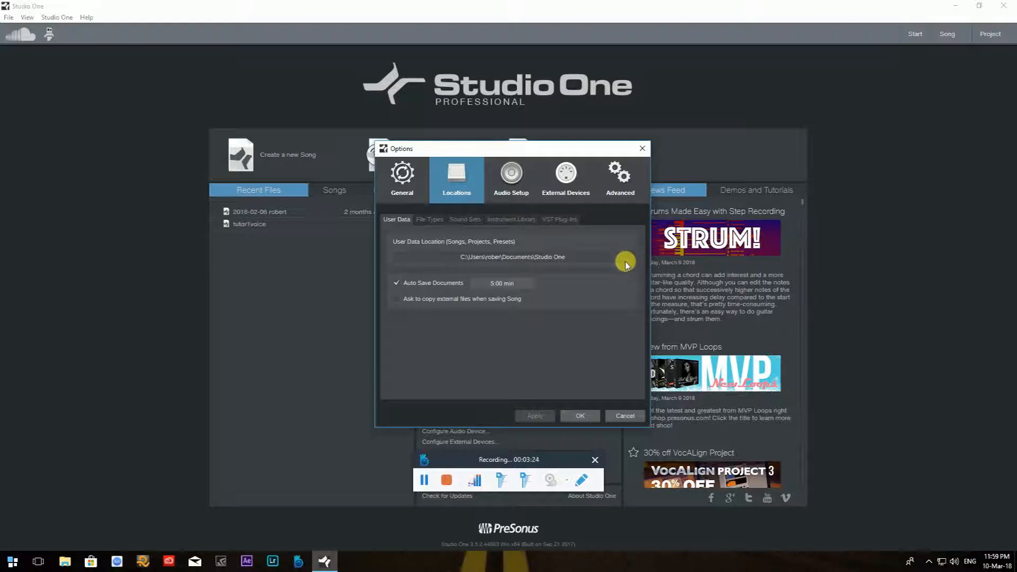
pyautogui.moveTo(562, 208)
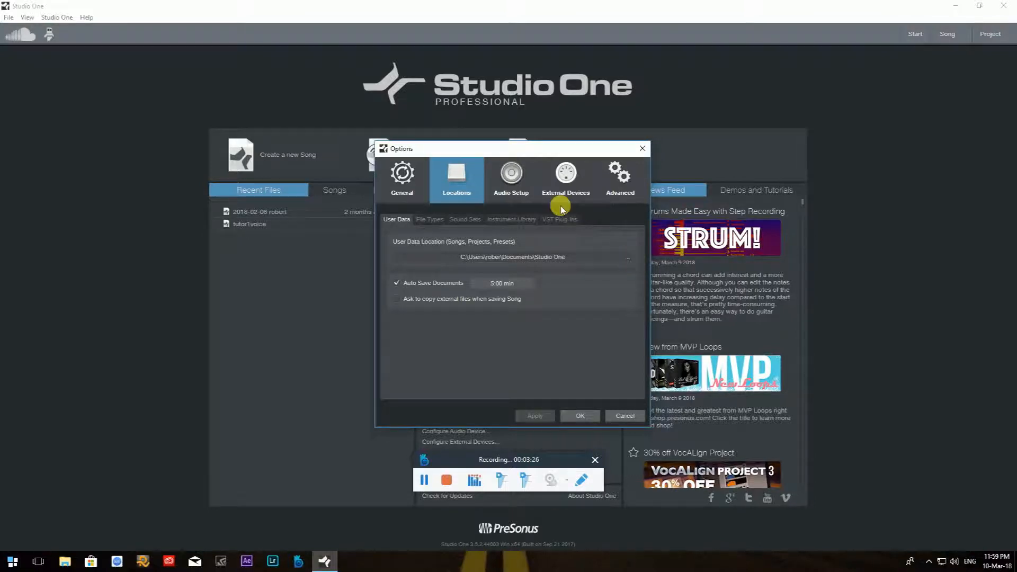
# - Step through File Types to Sound Sets, showing the install folder and public location
pyautogui.click(429, 219)
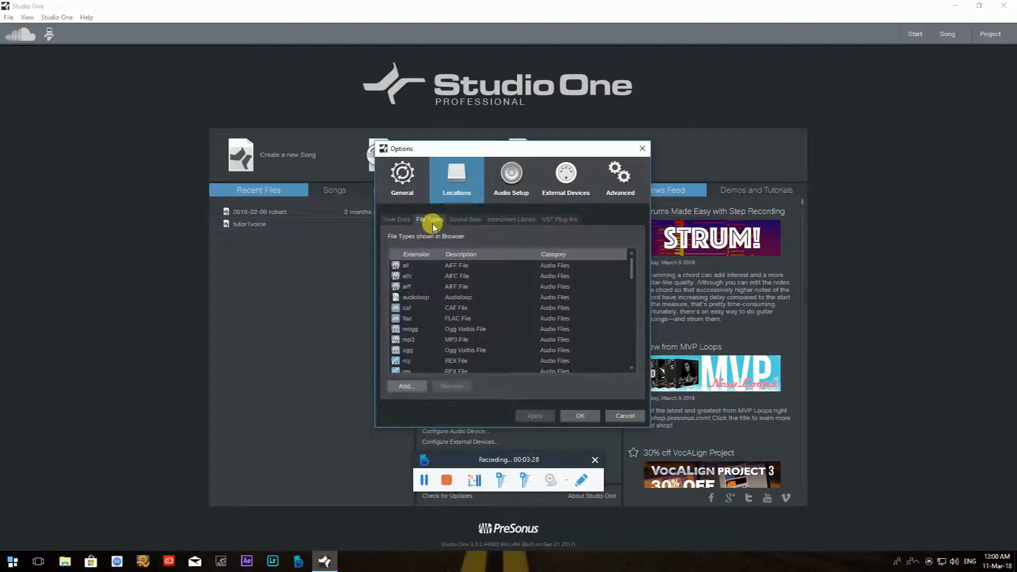
pyautogui.click(464, 219)
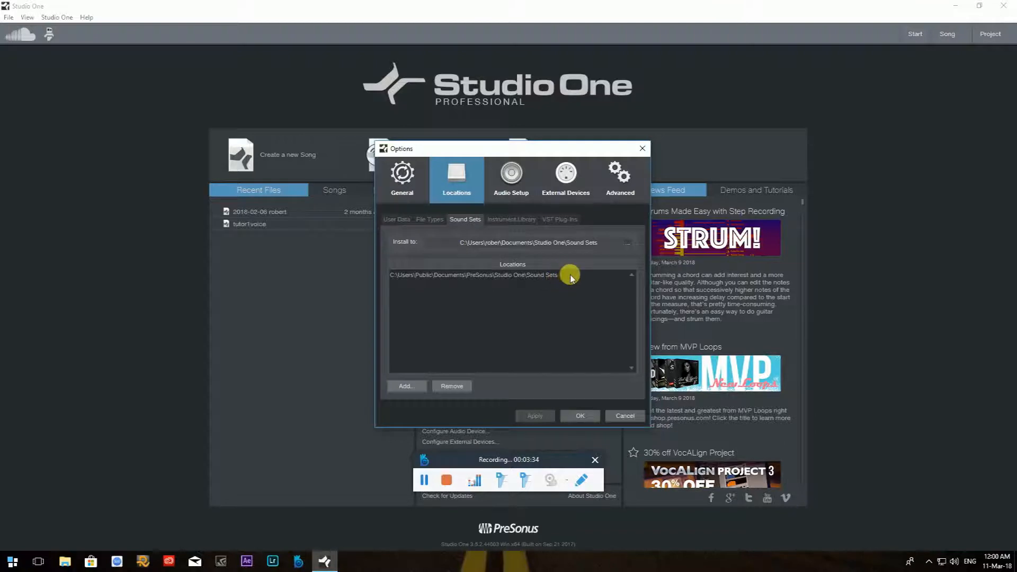
pyautogui.moveTo(436, 244)
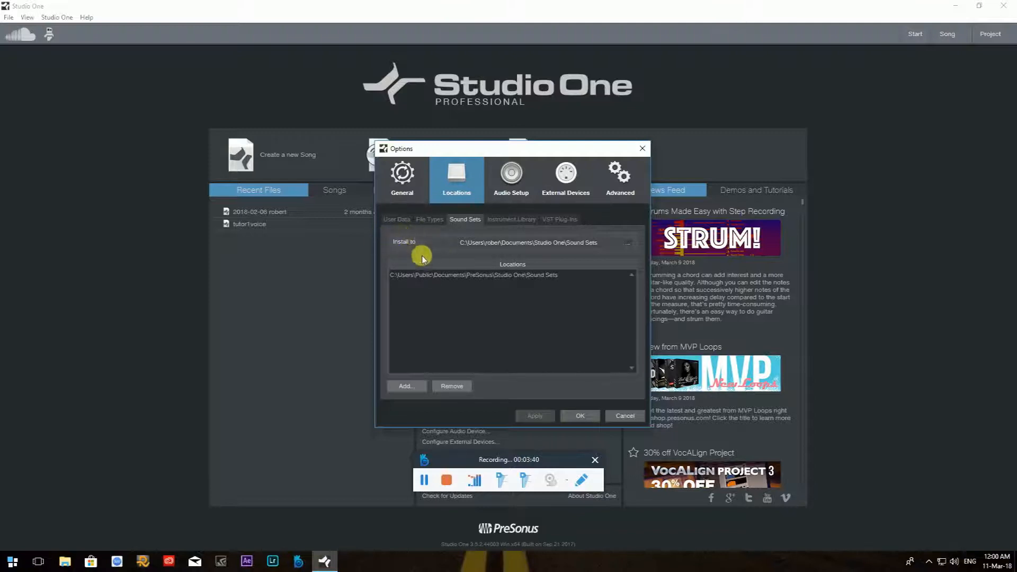
pyautogui.moveTo(408, 265)
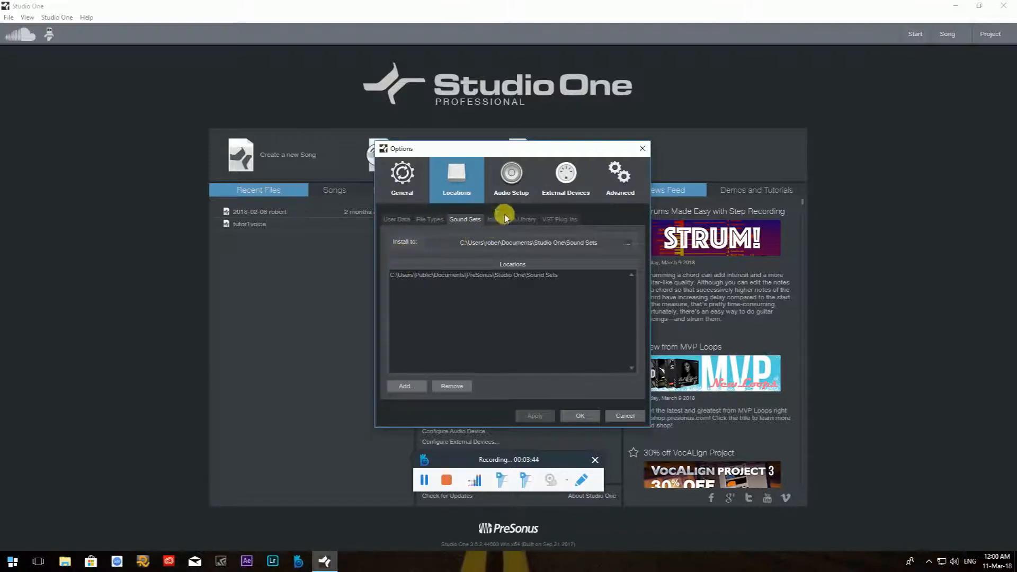
# - Display Instrument Library locations listing the single SoundFonts folder in documents
pyautogui.click(511, 219)
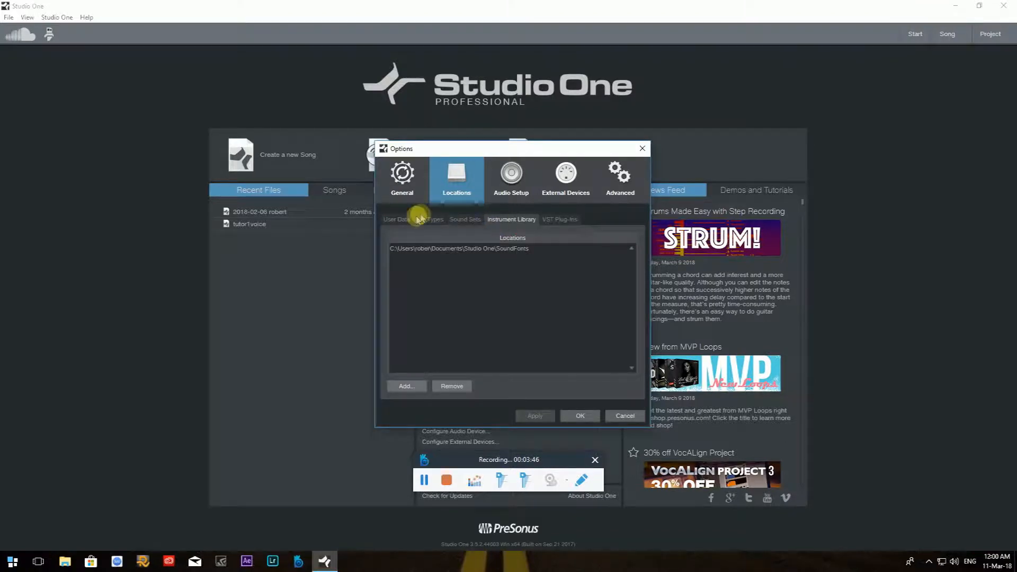
pyautogui.moveTo(387, 263)
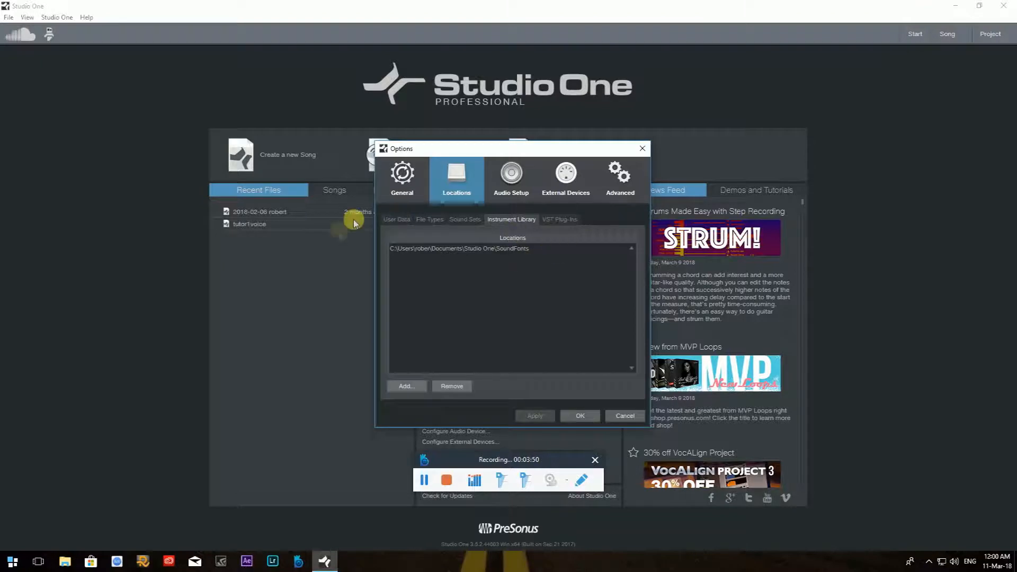
pyautogui.moveTo(562, 227)
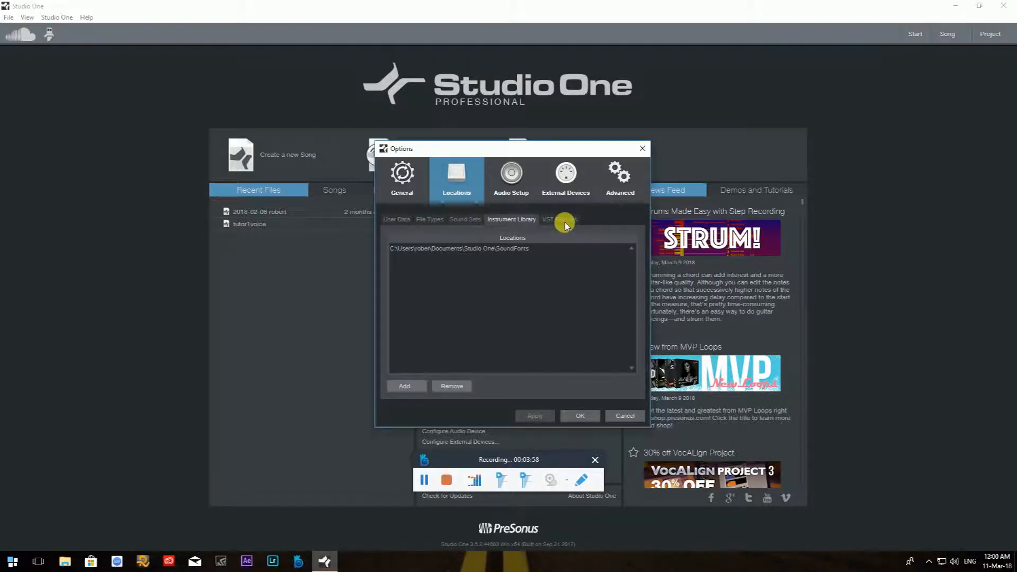
pyautogui.click(558, 219)
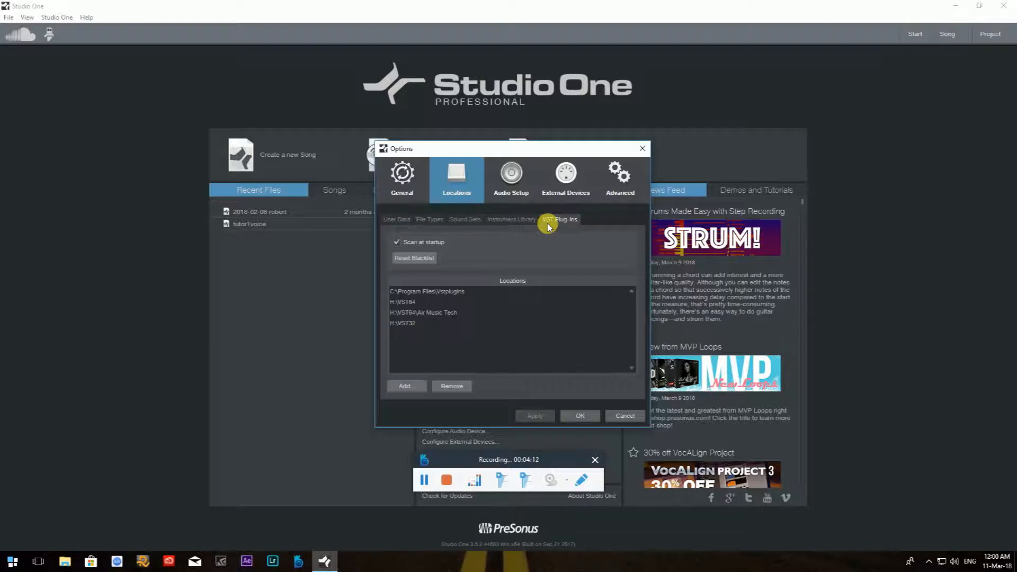
pyautogui.moveTo(476, 271)
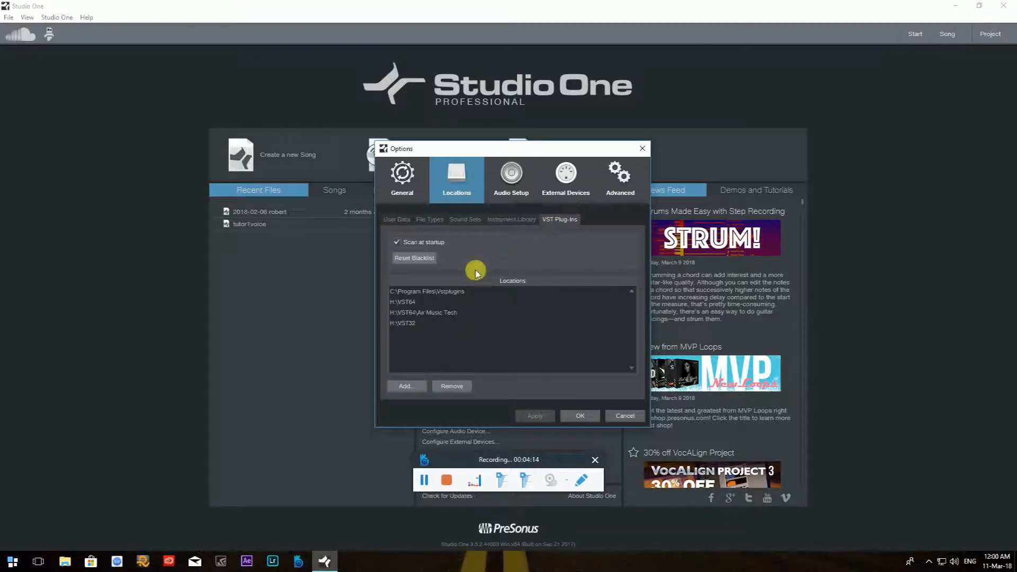
pyautogui.moveTo(491, 356)
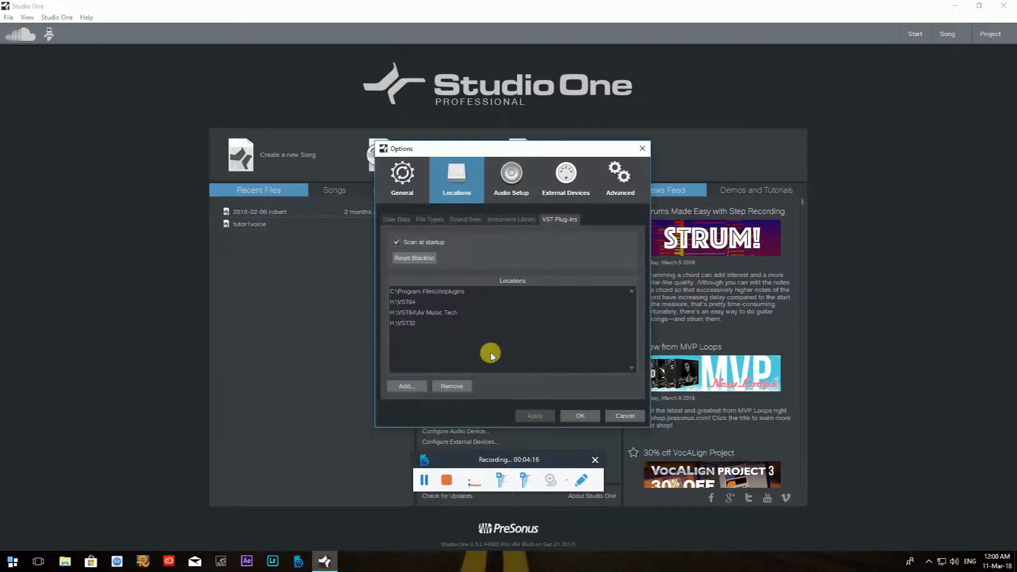
pyautogui.moveTo(430, 324)
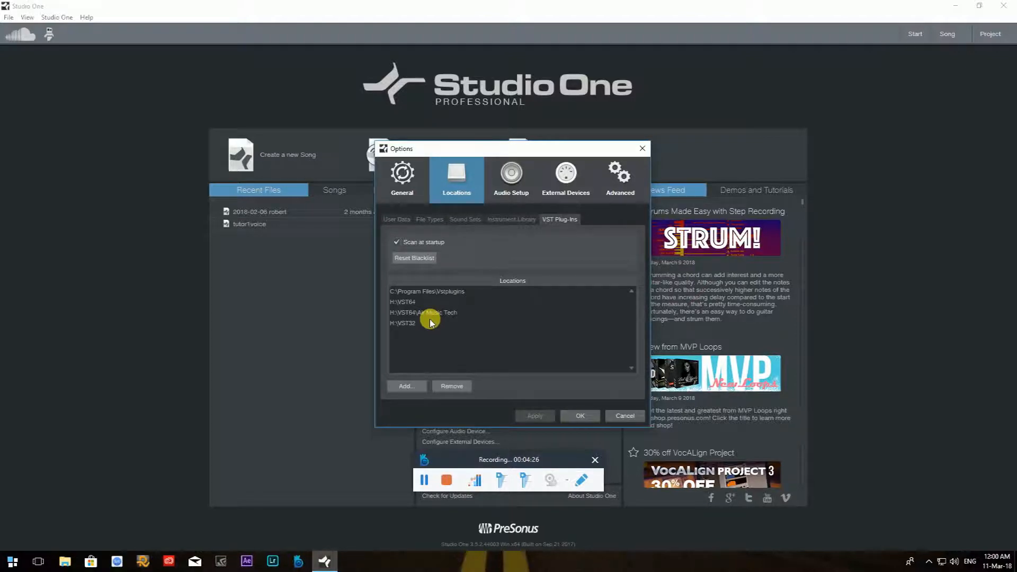
pyautogui.moveTo(649, 245)
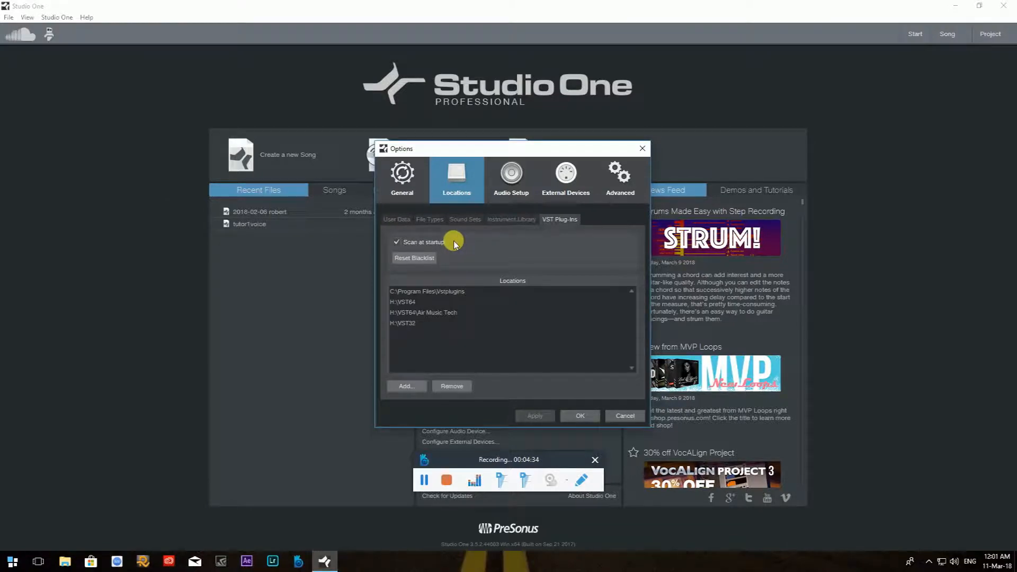
pyautogui.moveTo(349, 339)
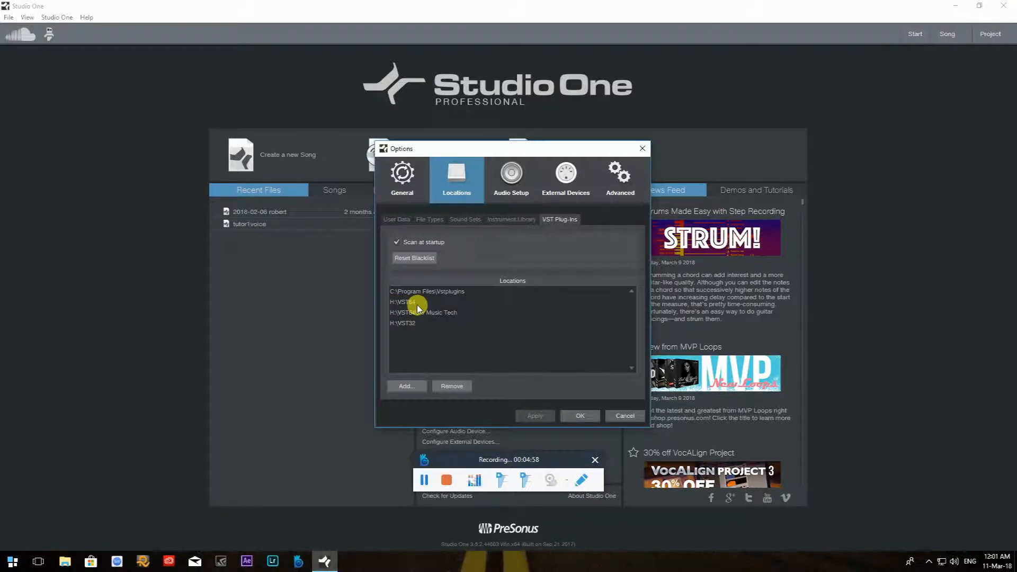
pyautogui.moveTo(392, 344)
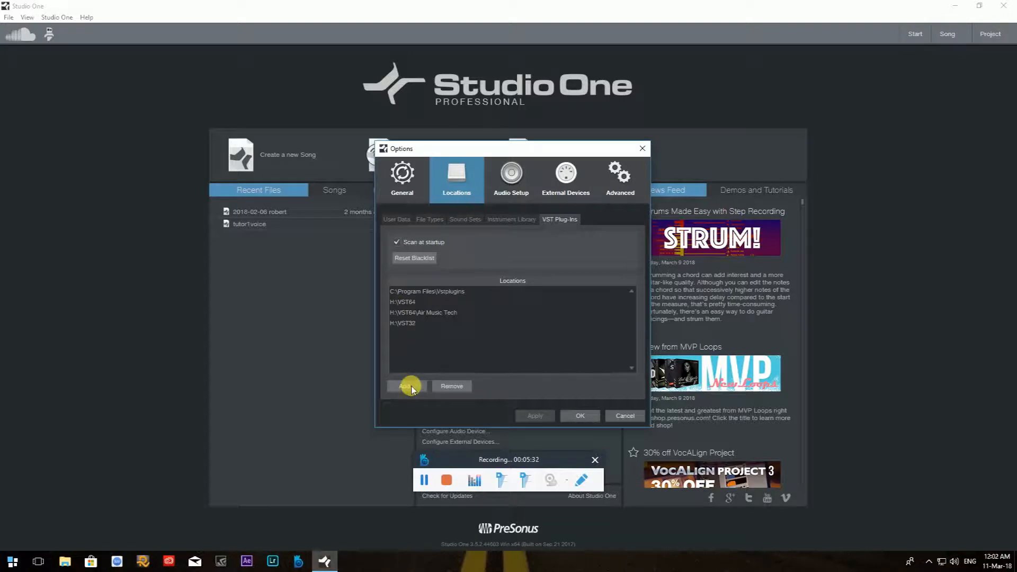
# - Open the Select Folder picker for a new VST plug-in search location
pyautogui.click(408, 386)
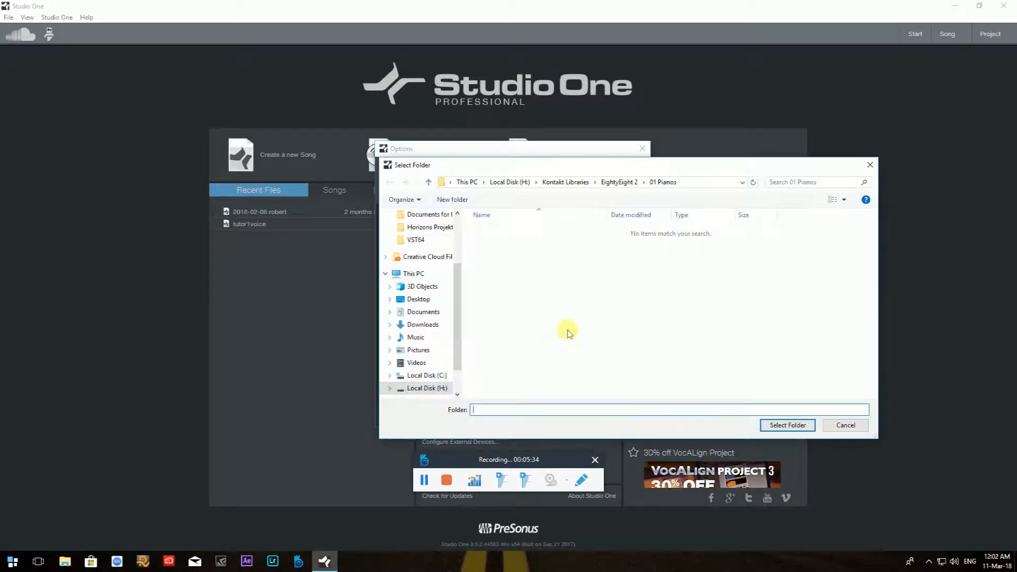
pyautogui.moveTo(494, 194)
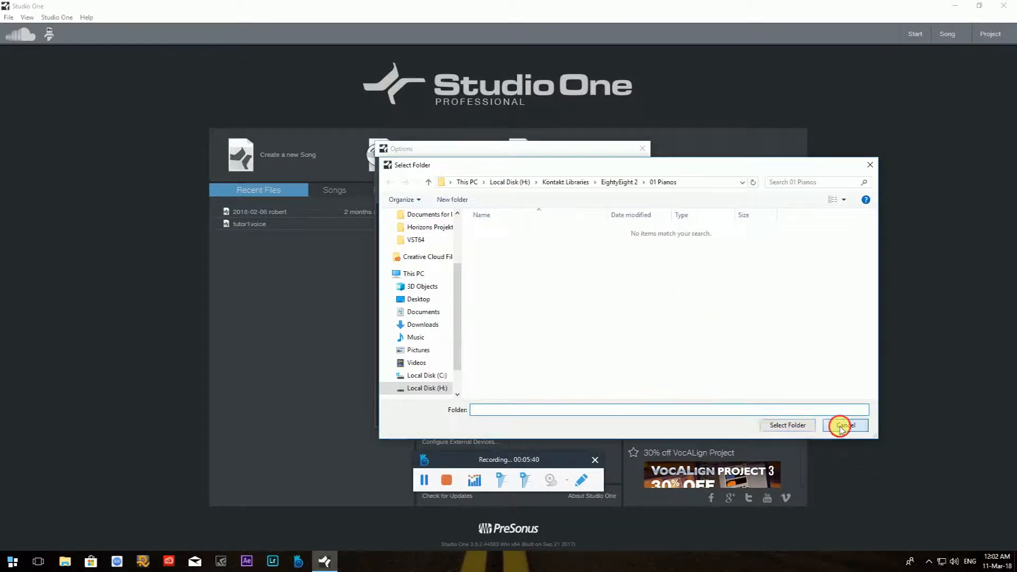
# - Cancel the folder picker, leaving the four VST plug-in locations unchanged
pyautogui.click(845, 425)
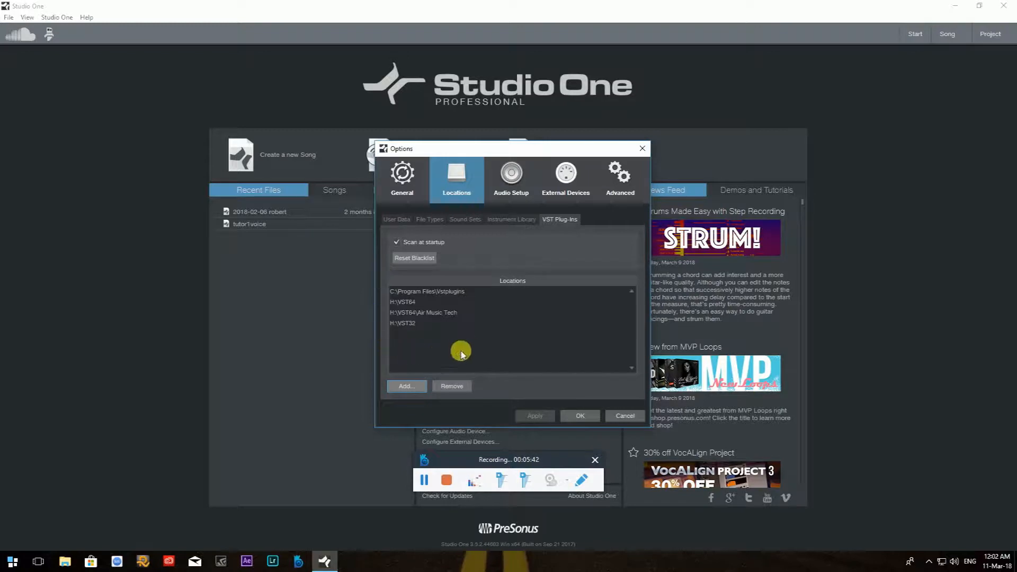
pyautogui.moveTo(424, 299)
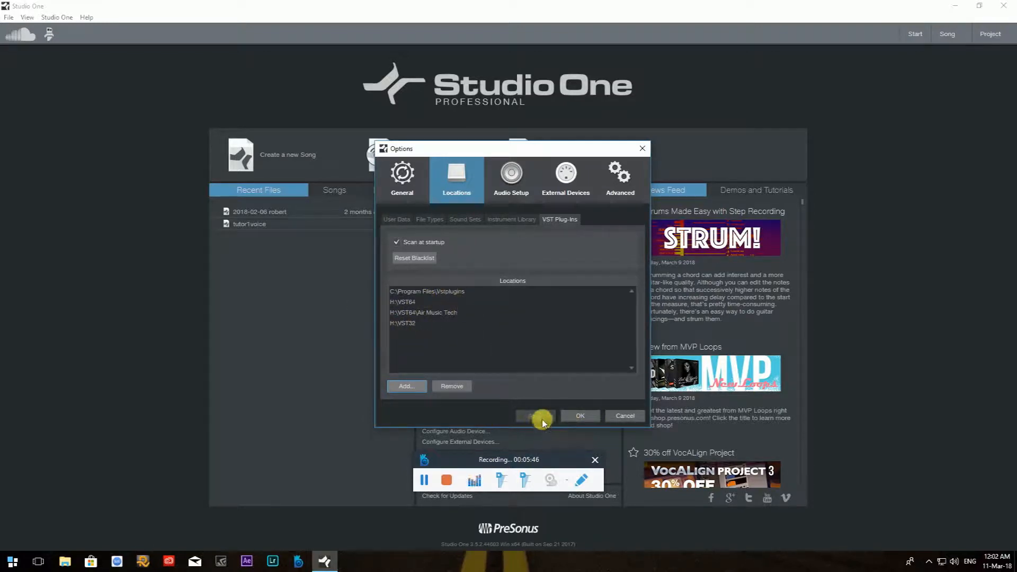
pyautogui.moveTo(527, 433)
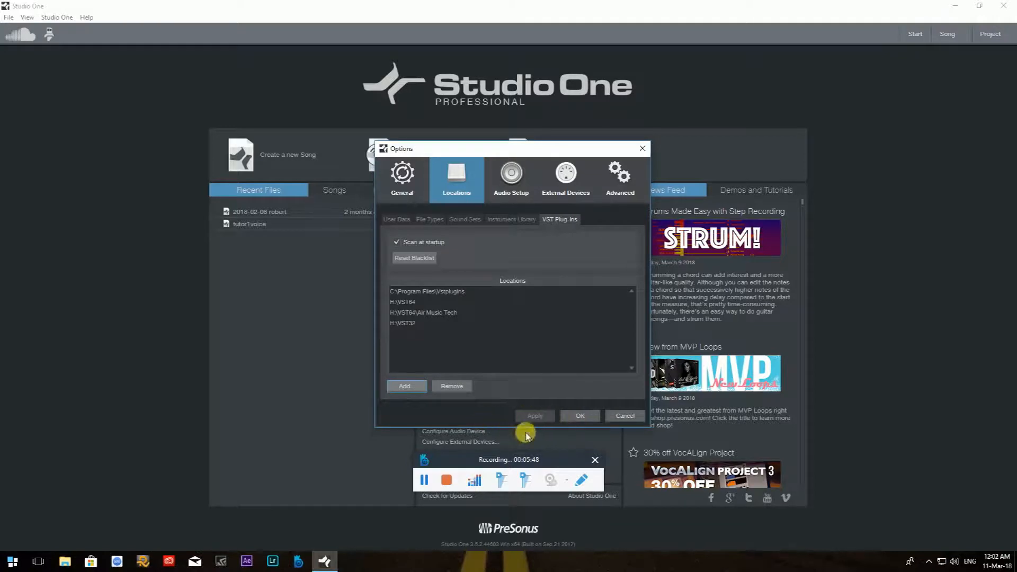
pyautogui.moveTo(486, 415)
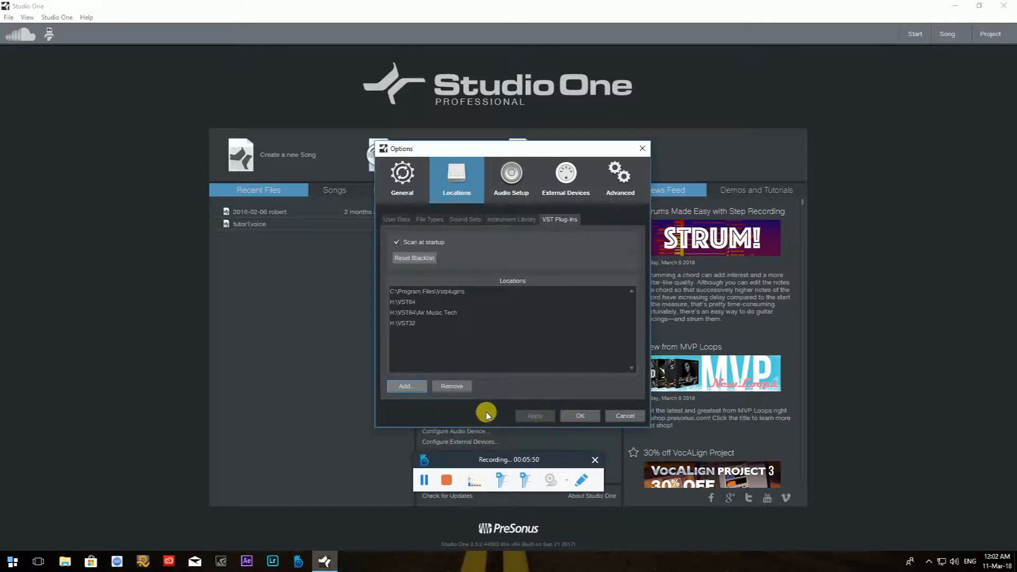
pyautogui.moveTo(508, 417)
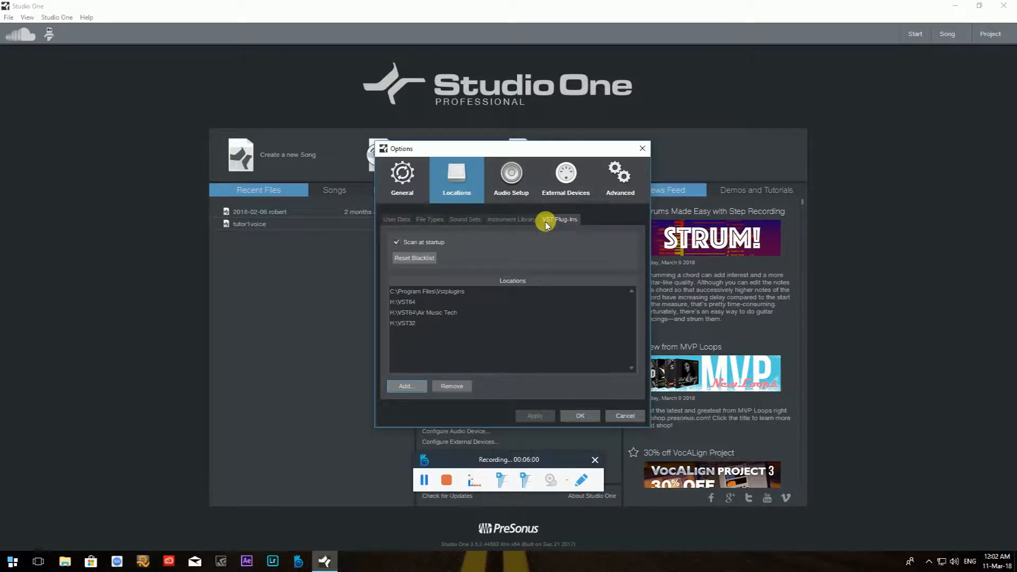
pyautogui.moveTo(511, 175)
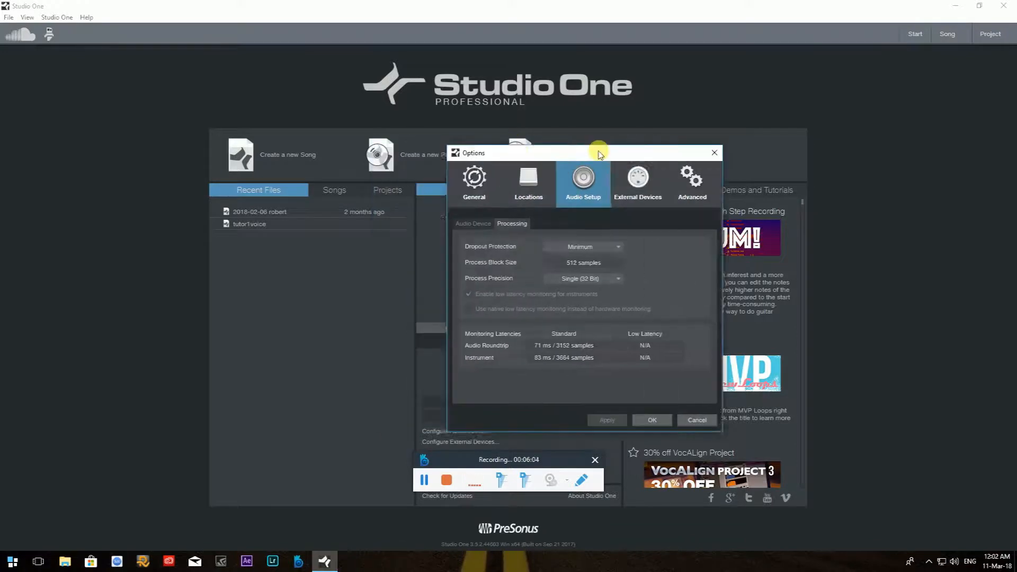
# - Move Options right, open Audio Device settings and keep the Focusrite USB 2.0 Audio Driver
pyautogui.moveTo(528, 153); pyautogui.dragTo(647, 152)
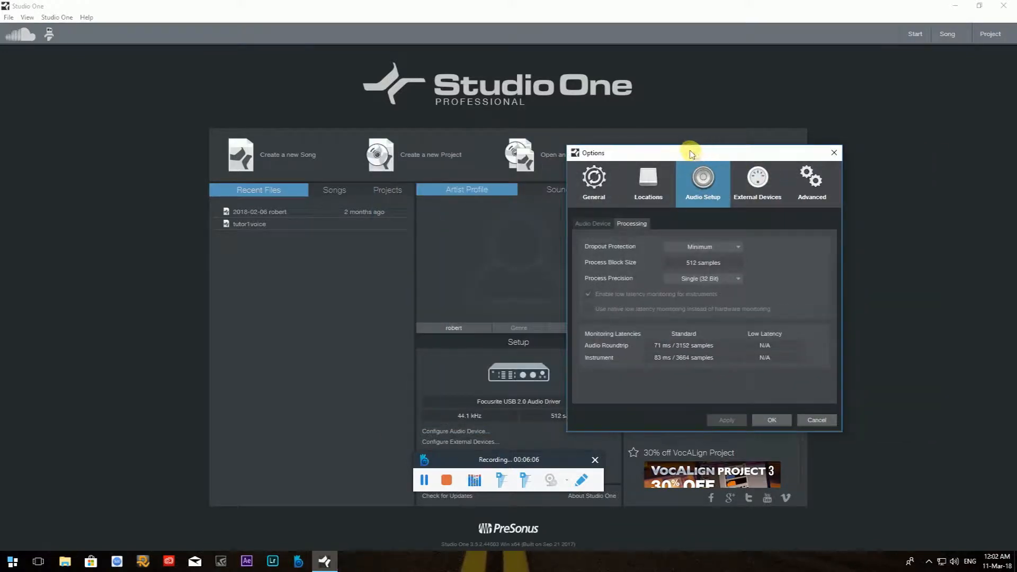
pyautogui.click(592, 223)
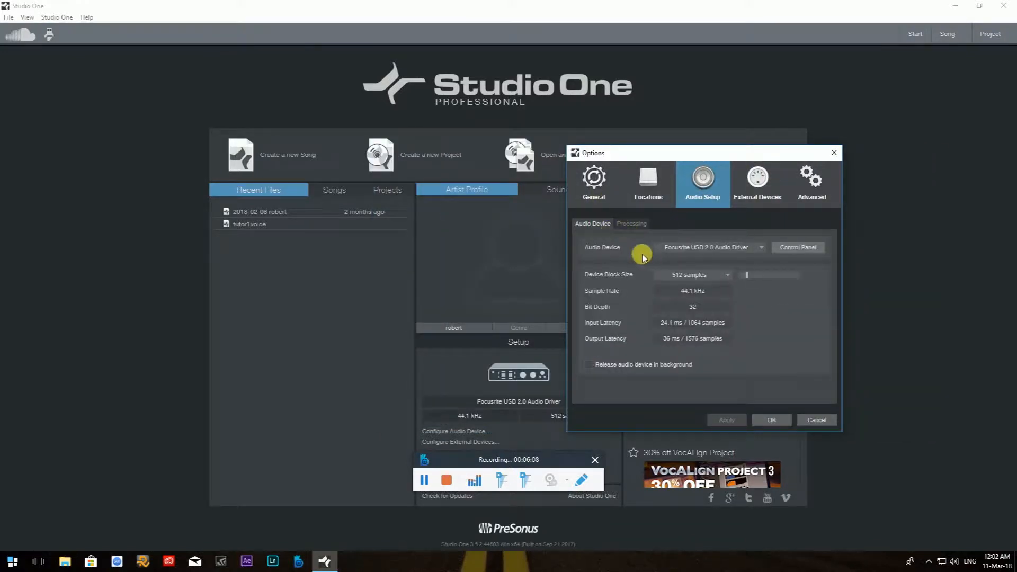
pyautogui.moveTo(683, 272)
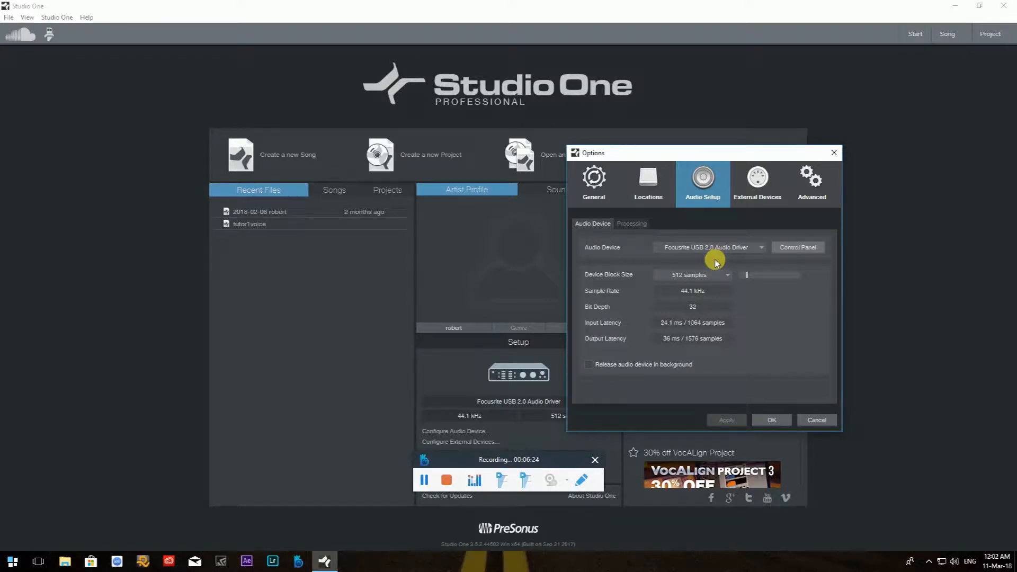
pyautogui.moveTo(632, 239)
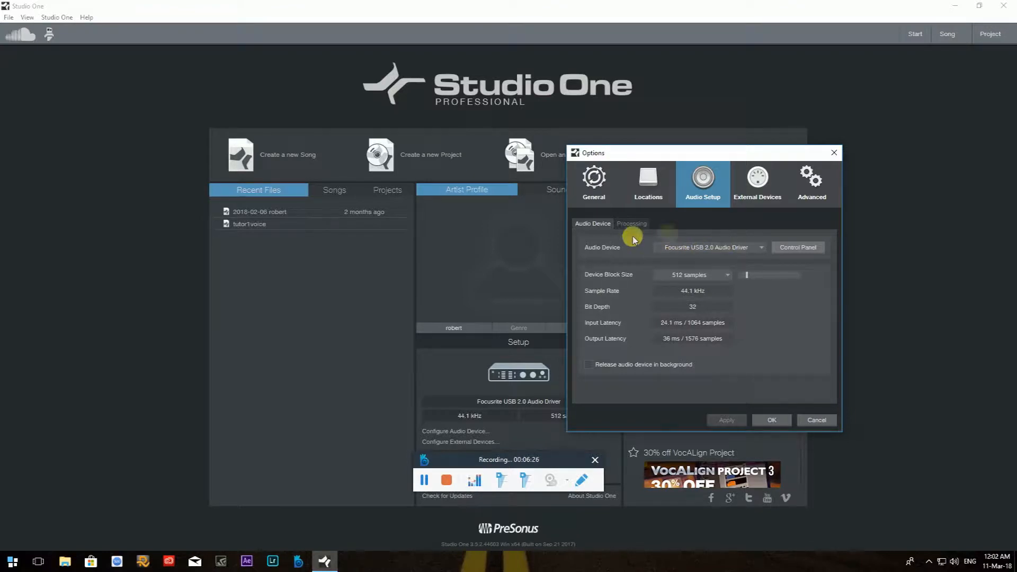
pyautogui.moveTo(763, 252)
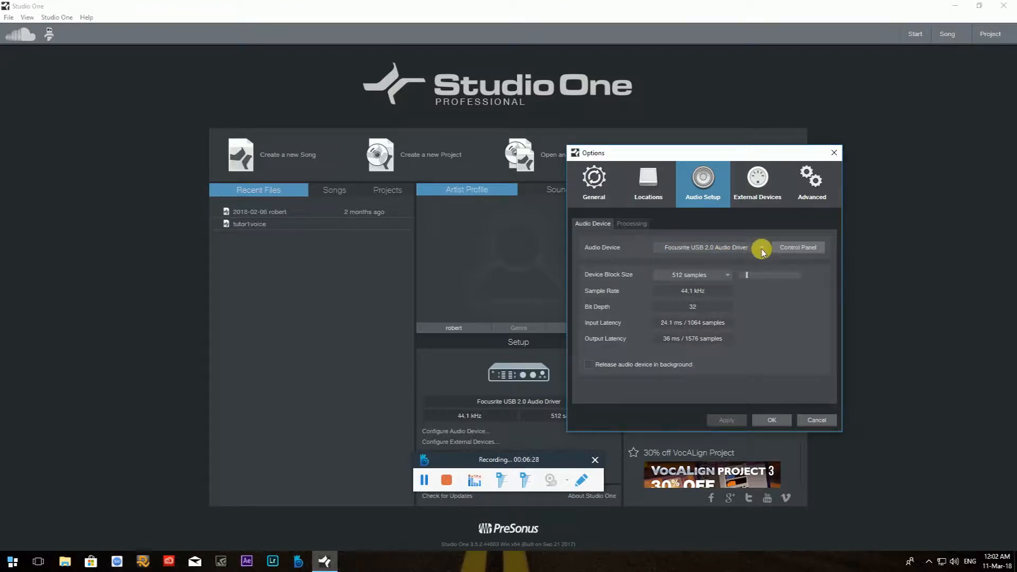
pyautogui.click(705, 248)
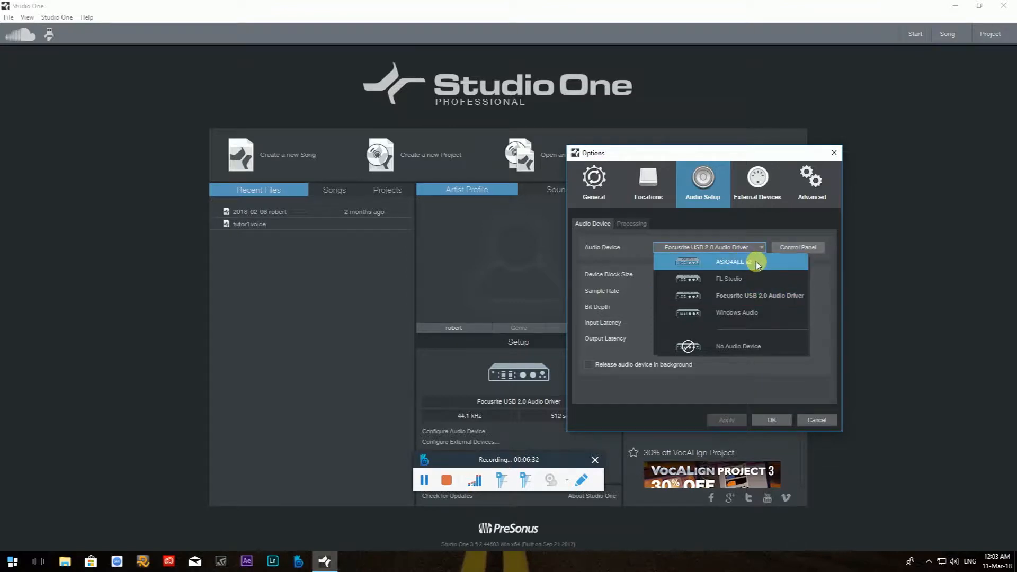
pyautogui.moveTo(697, 312)
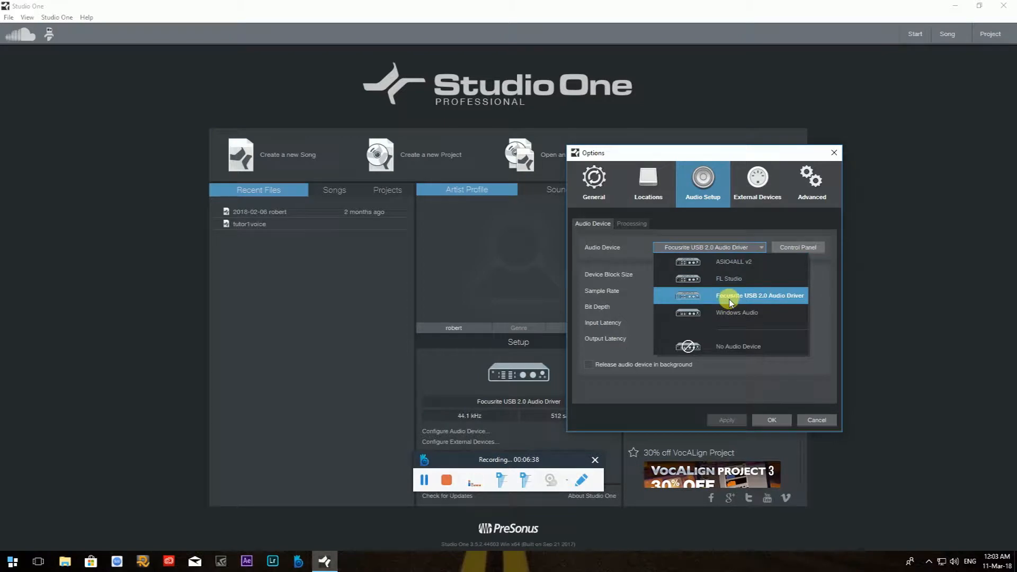
pyautogui.moveTo(703, 235)
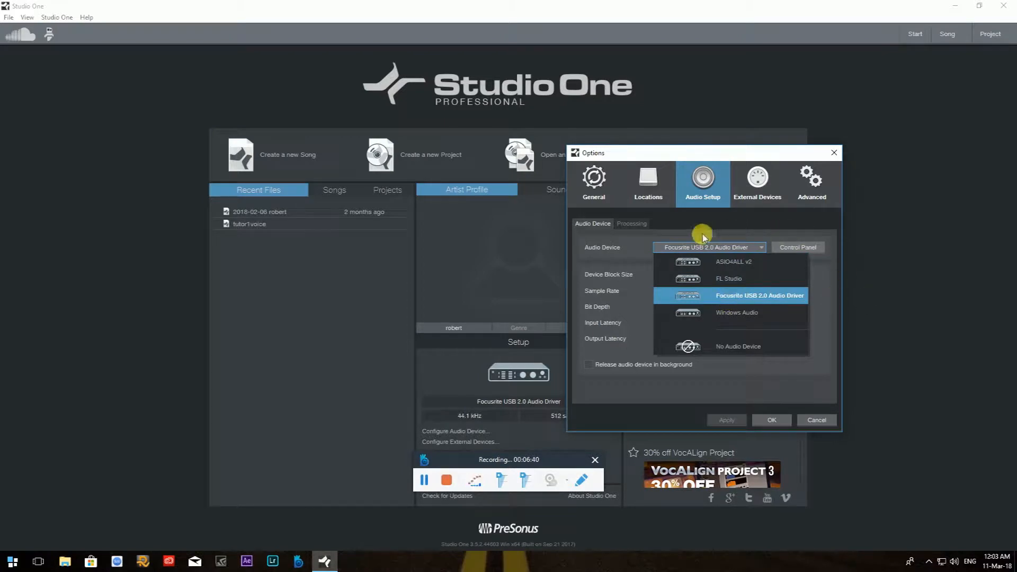
pyautogui.click(760, 295)
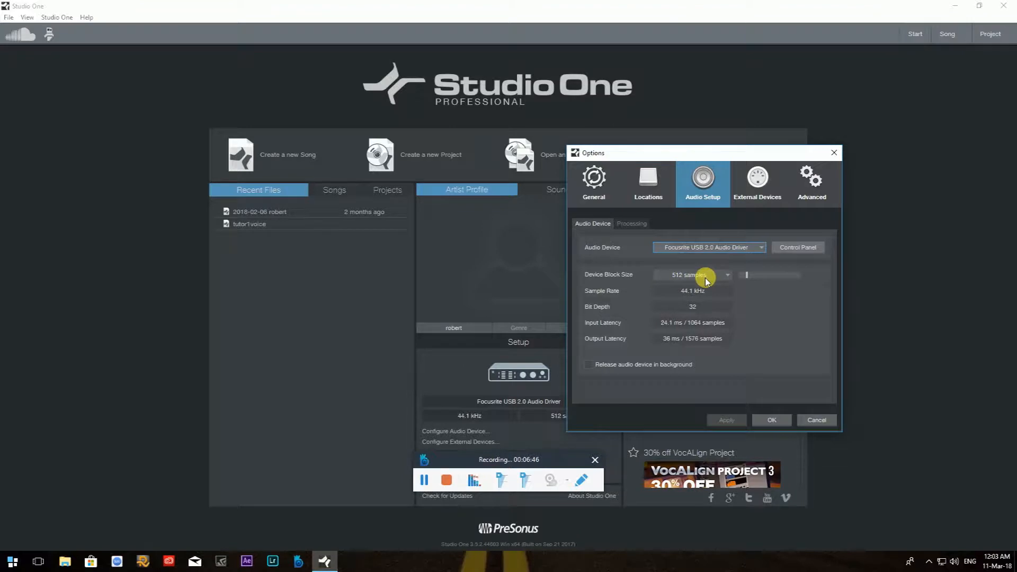
pyautogui.moveTo(804, 251)
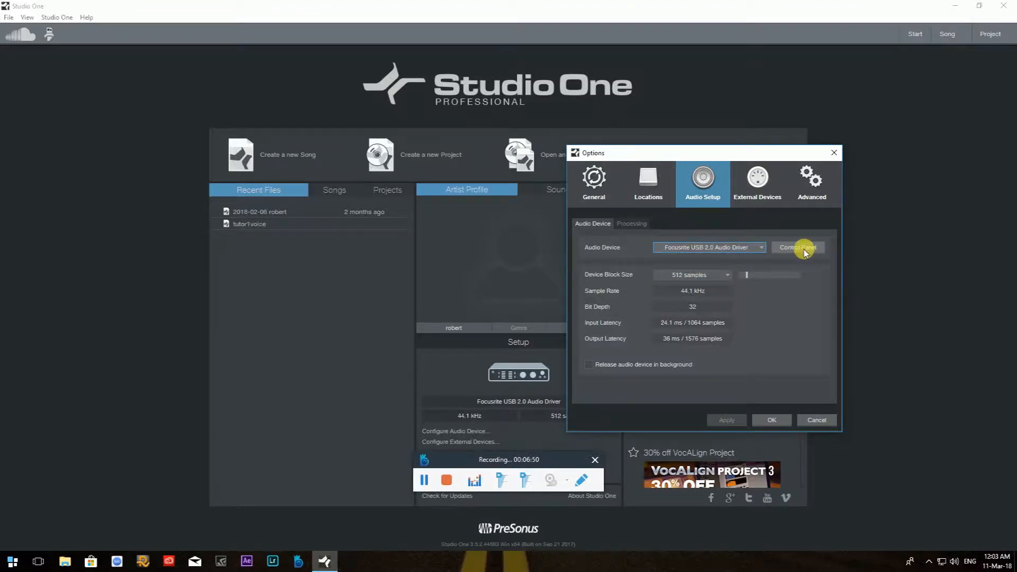
# - Launch Scarlett MixControl from the Focusrite driver's Control Panel button
pyautogui.click(797, 247)
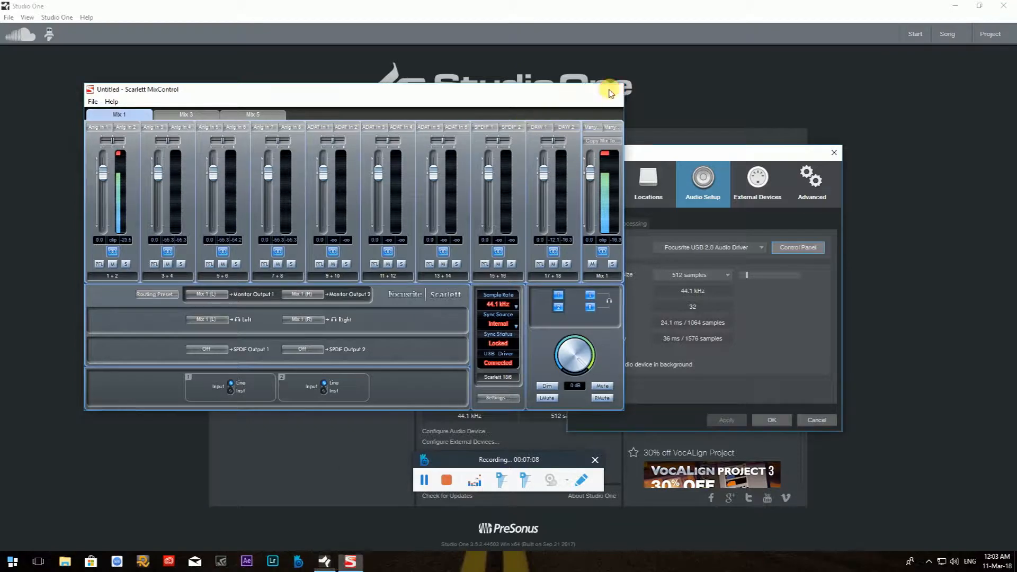
# - Close the Scarlett mixer and view External Devices with UCNET Remote and New Keyboard
pyautogui.click(609, 90)
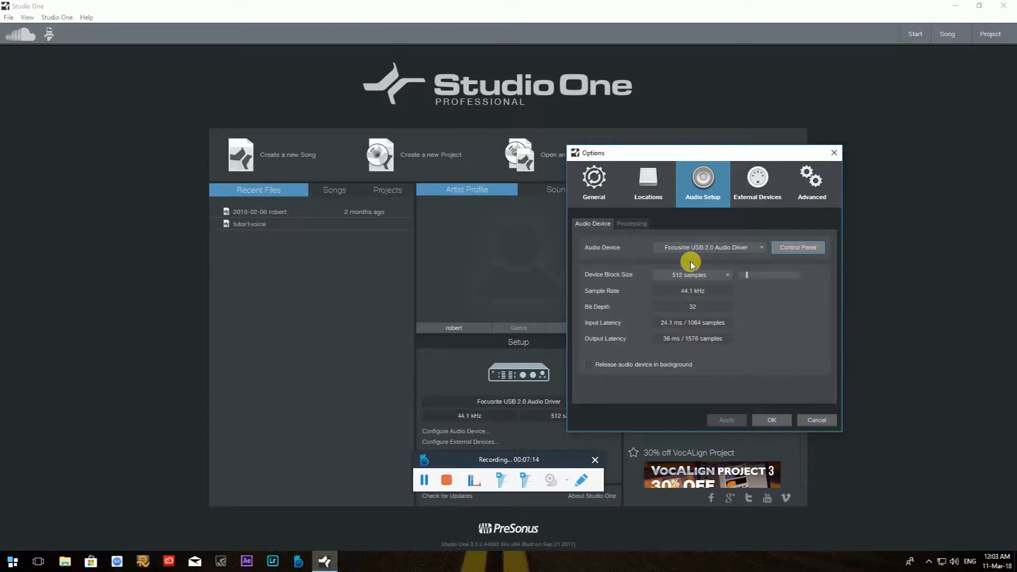
pyautogui.moveTo(759, 210)
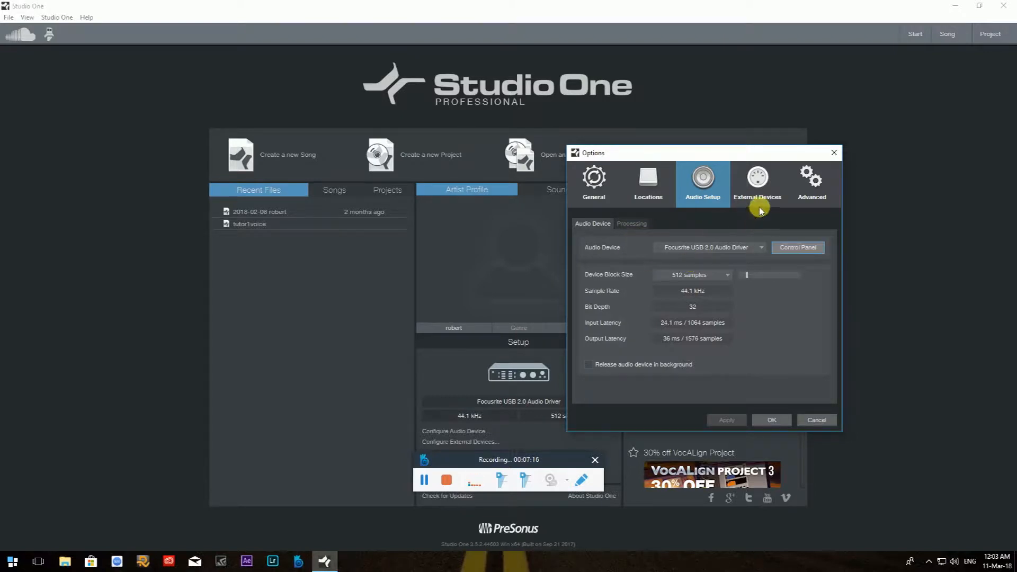
pyautogui.click(757, 182)
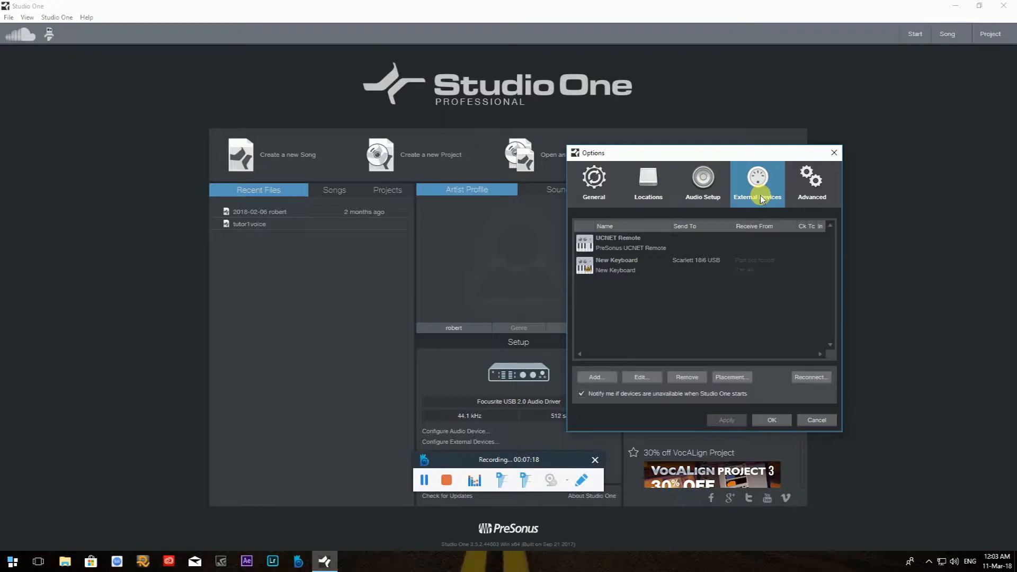
pyautogui.moveTo(558, 279)
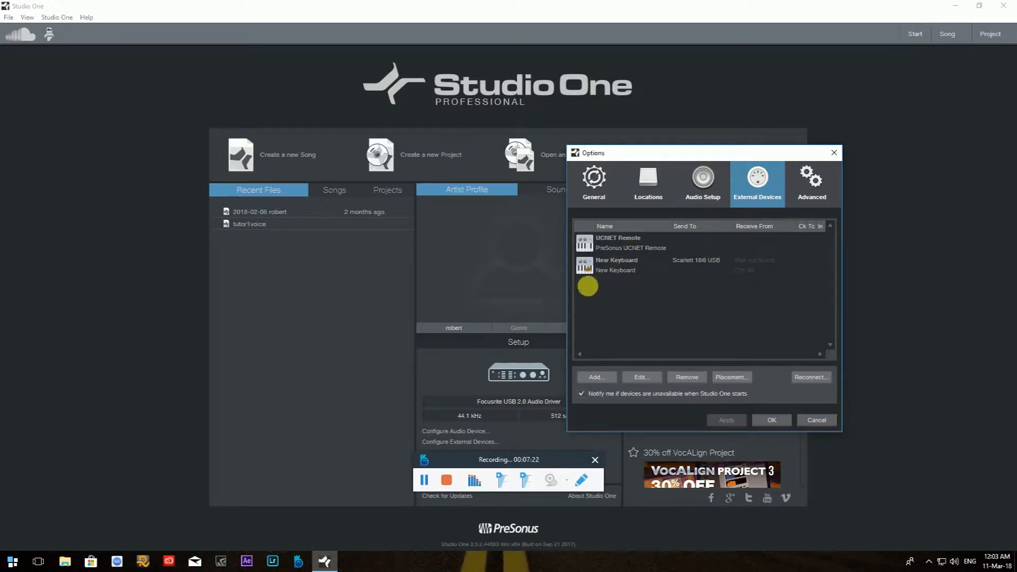
pyautogui.moveTo(609, 265)
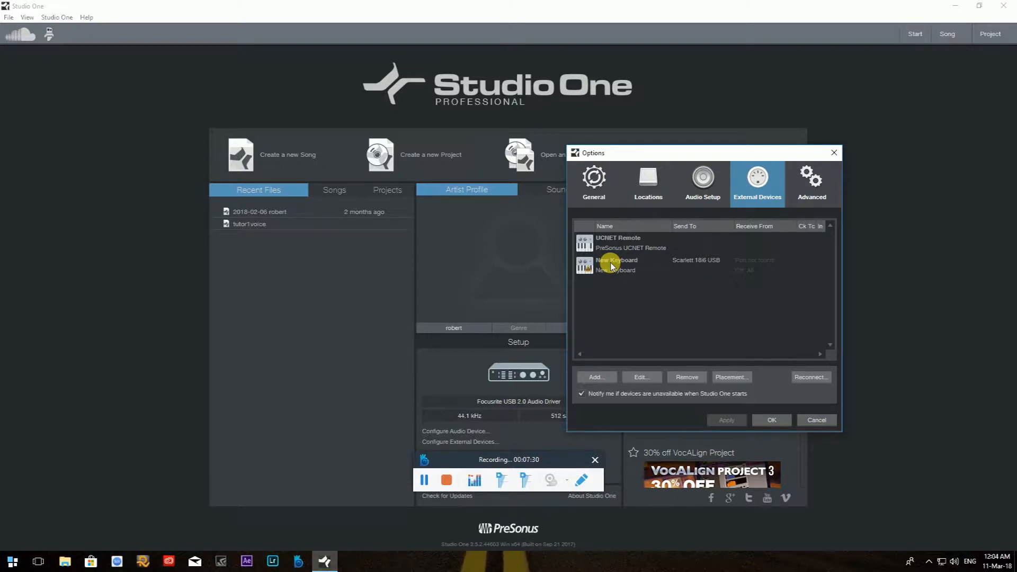
pyautogui.moveTo(610, 276)
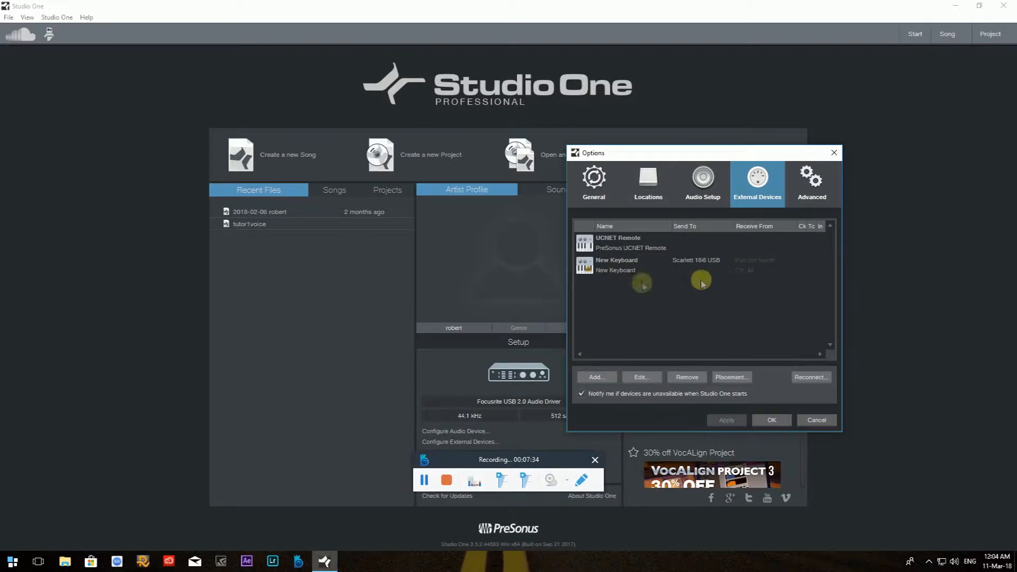
pyautogui.moveTo(625, 279)
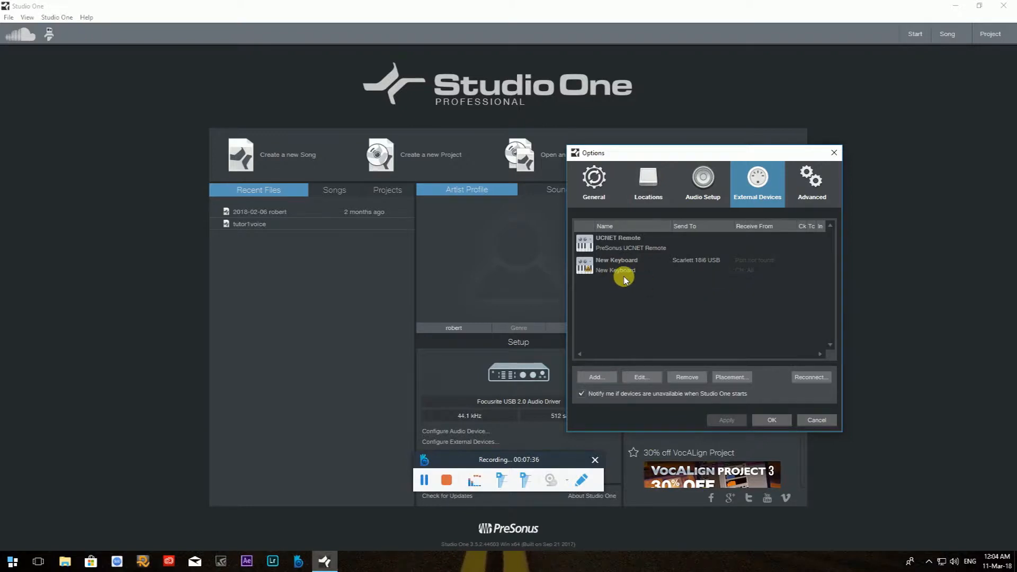
# - Browse Advanced preferences through Automation and Console sub-tabs, ending on Editing
pyautogui.click(810, 181)
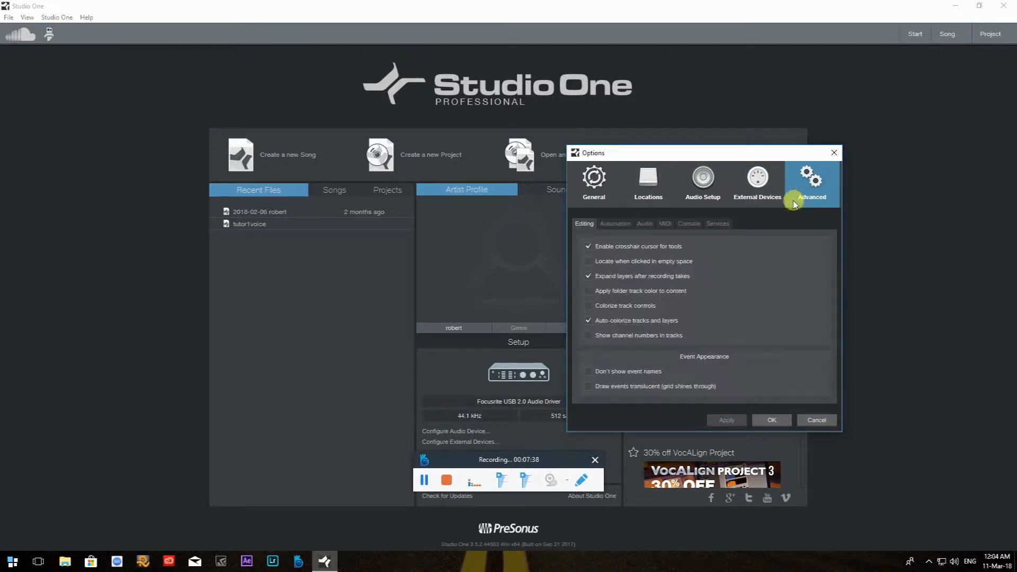
pyautogui.moveTo(733, 162)
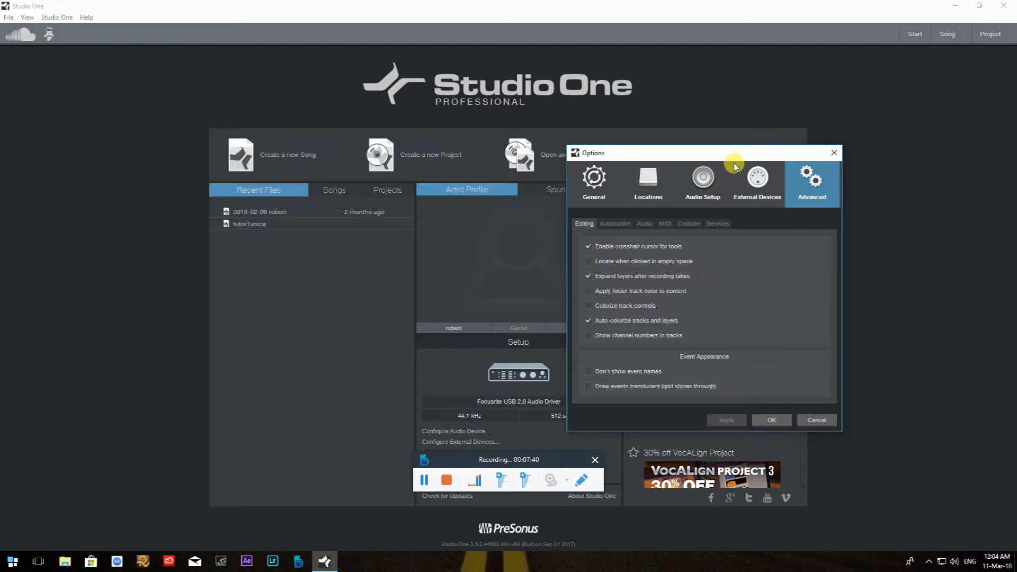
pyautogui.moveTo(611, 222)
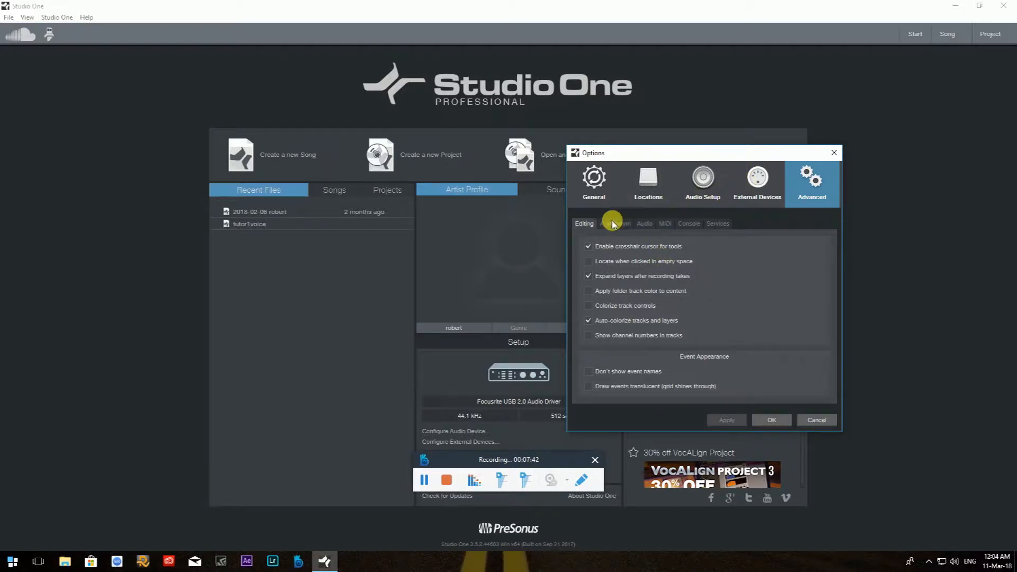
pyautogui.click(615, 223)
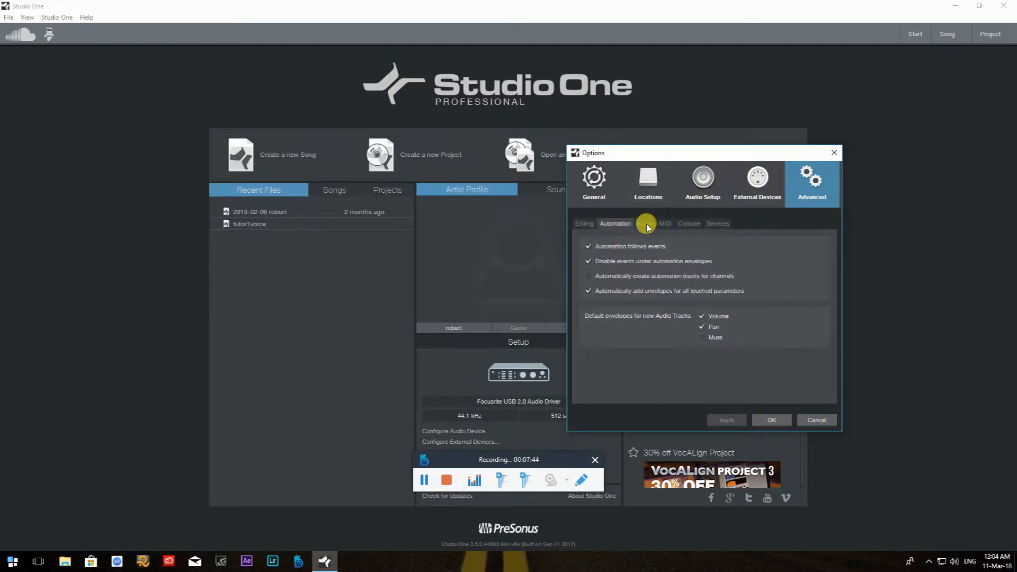
pyautogui.click(689, 224)
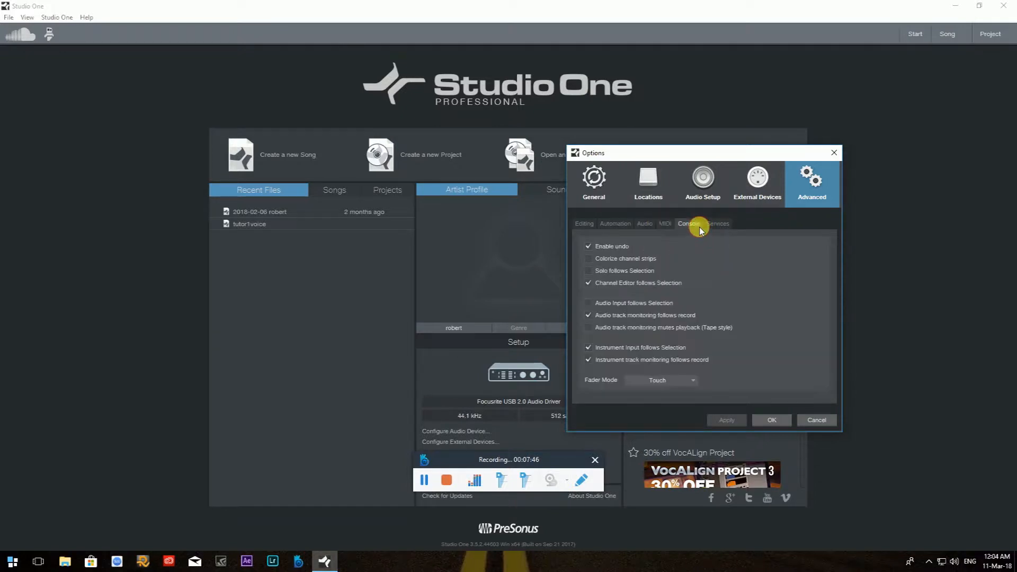
pyautogui.click(584, 223)
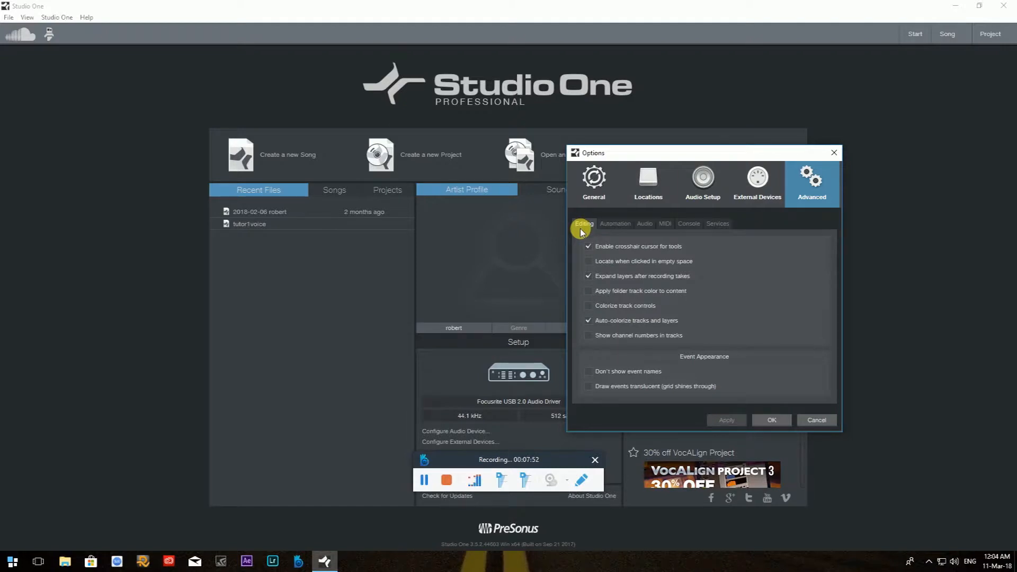
pyautogui.moveTo(607, 223)
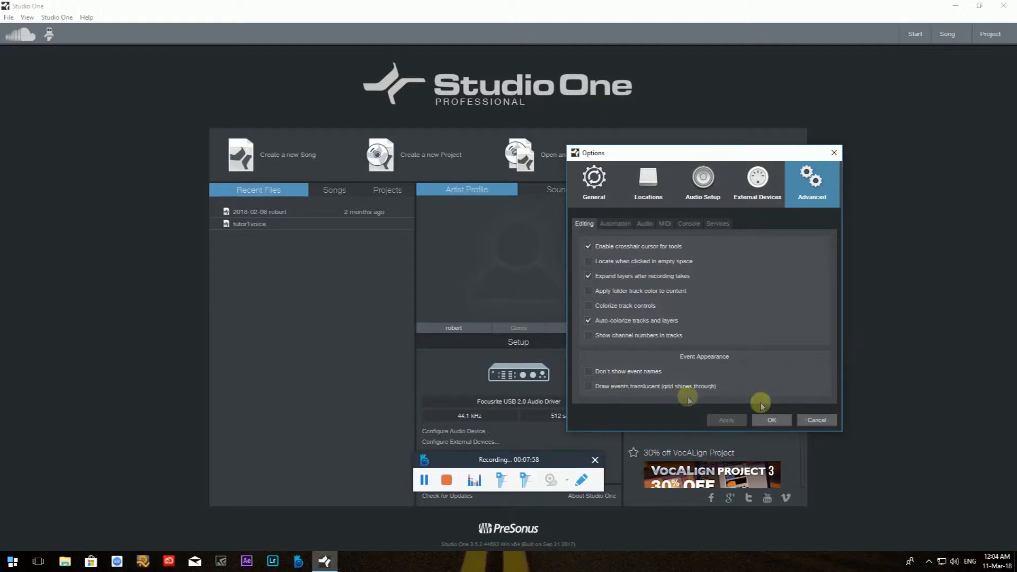
pyautogui.moveTo(473, 362)
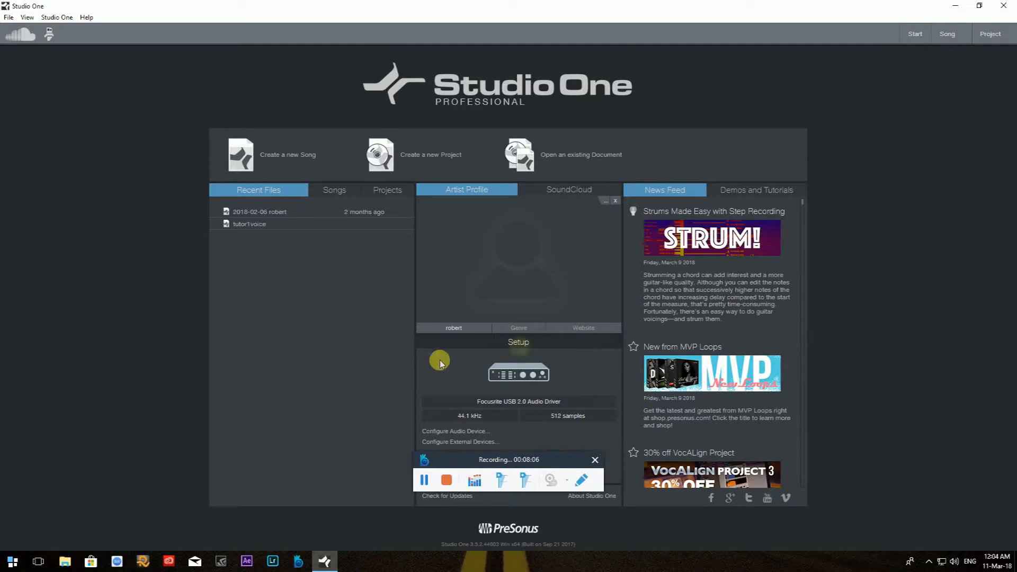
pyautogui.moveTo(515, 387)
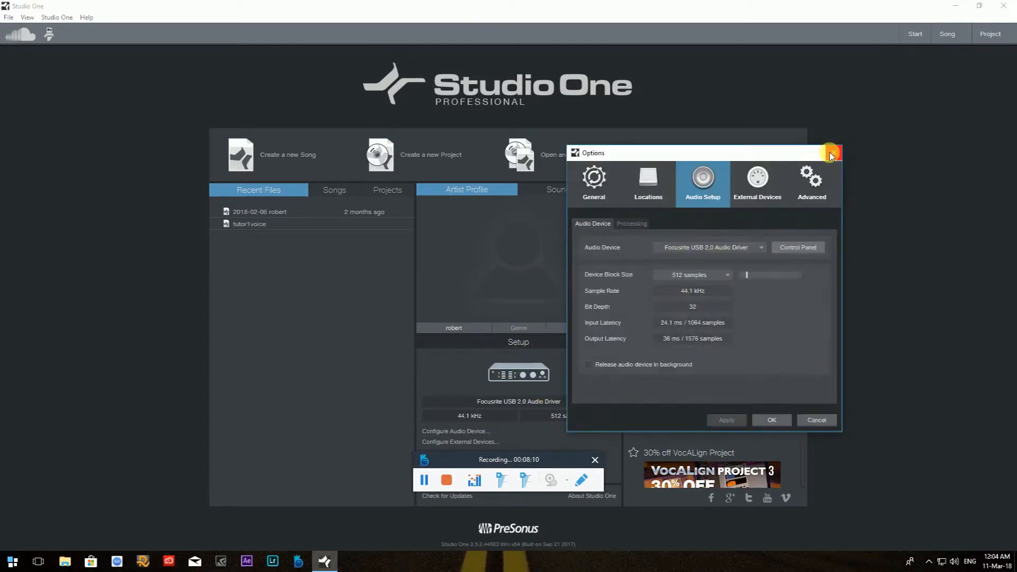
# - Close the Options window to reveal the Start page
pyautogui.click(832, 153)
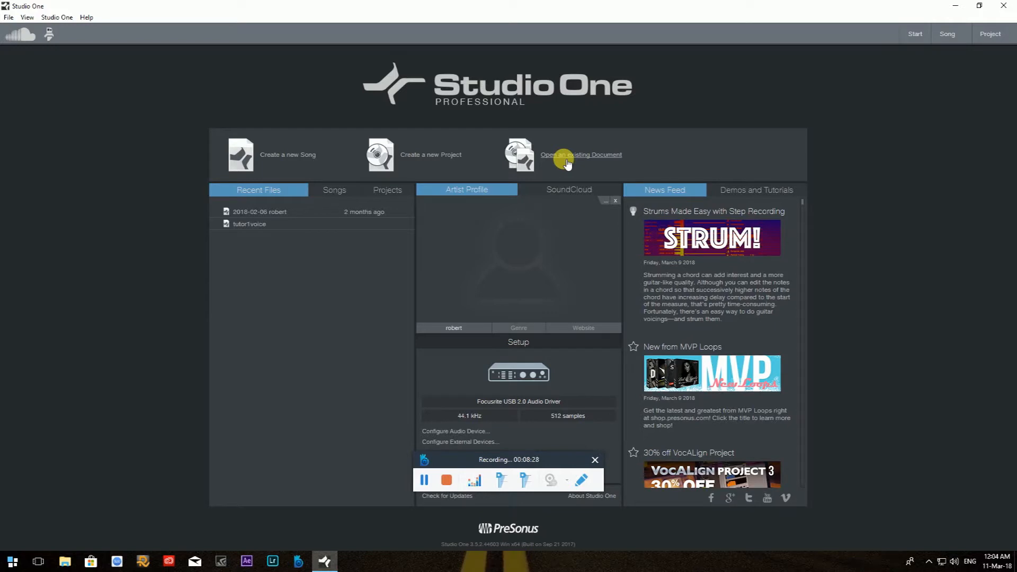
pyautogui.moveTo(557, 174)
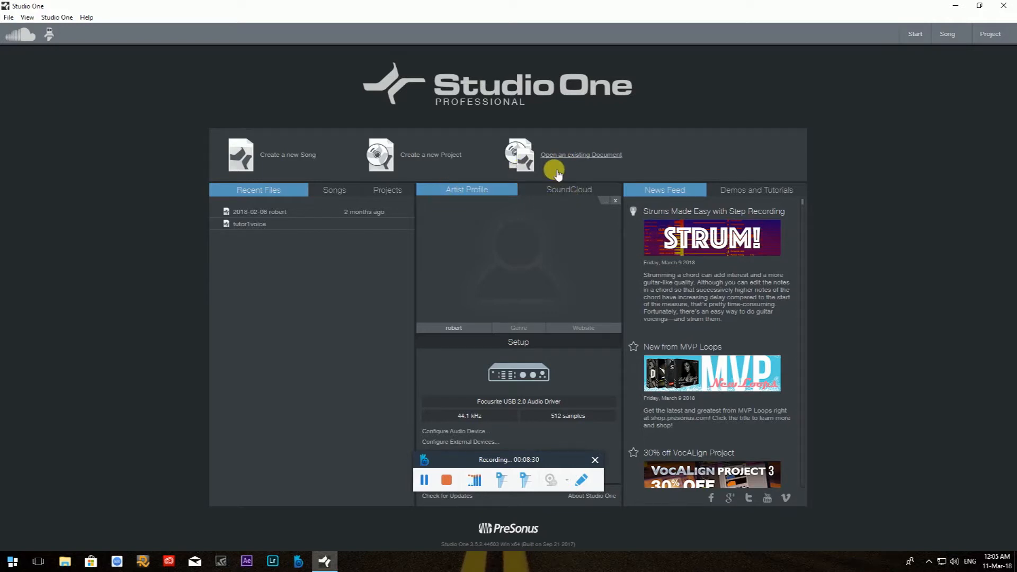
pyautogui.moveTo(603, 176)
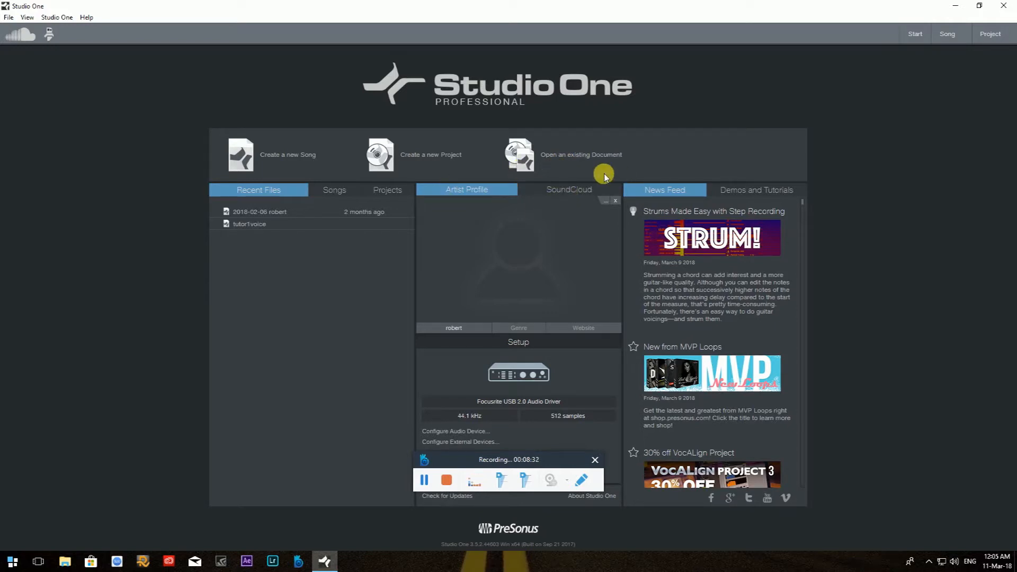
pyautogui.moveTo(609, 164)
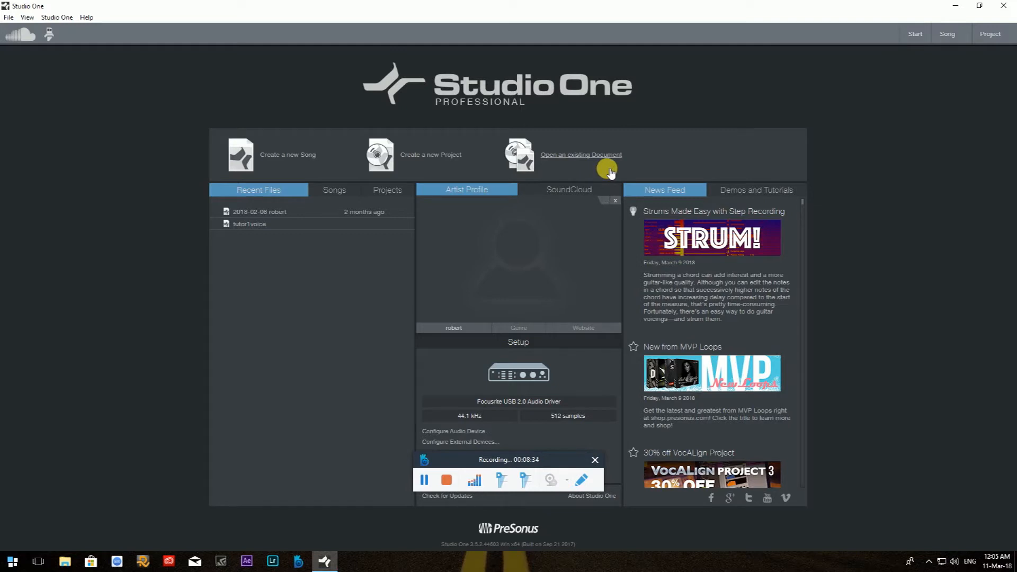
pyautogui.moveTo(546, 245)
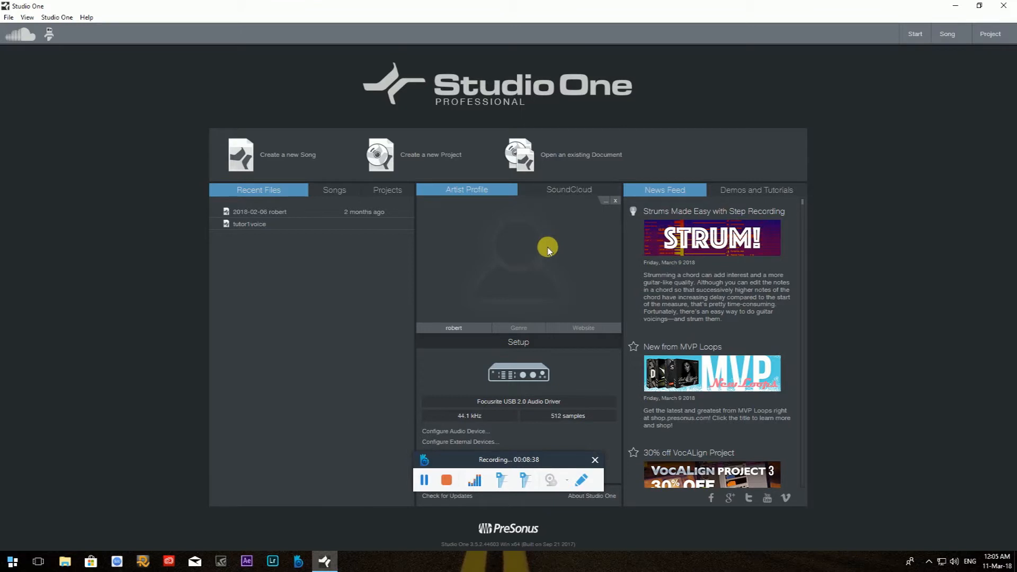
pyautogui.moveTo(532, 248)
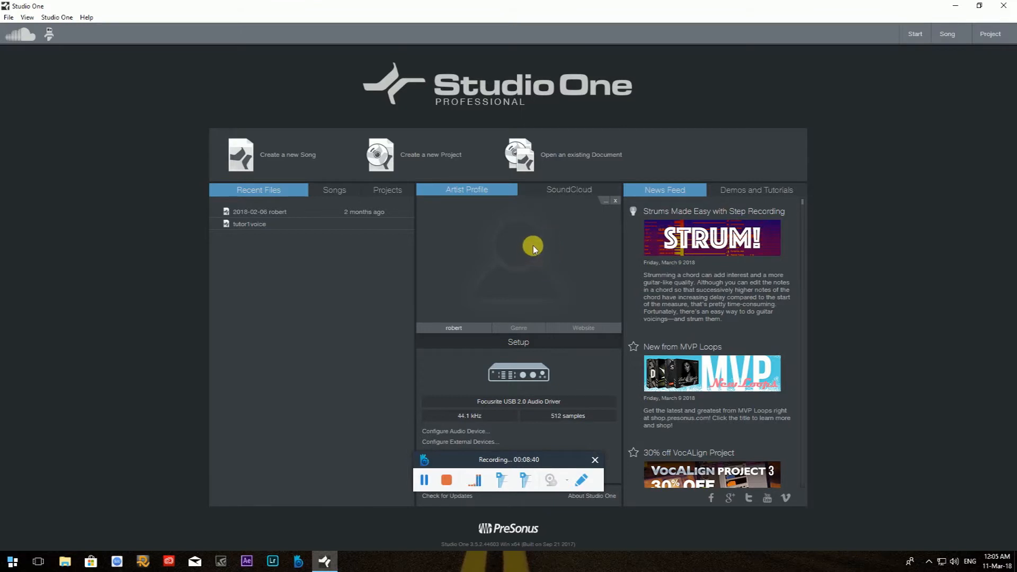
pyautogui.moveTo(545, 130)
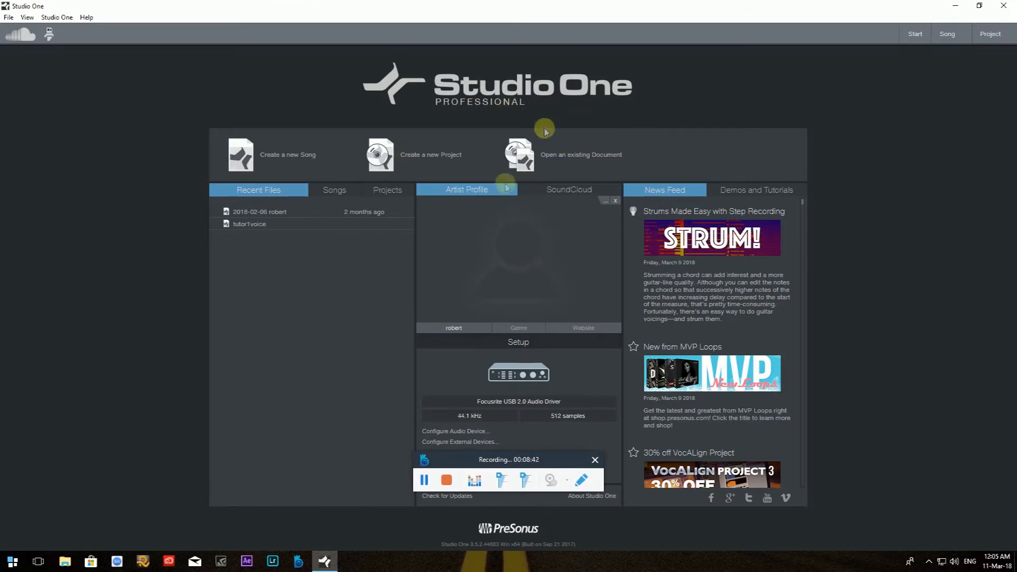
pyautogui.moveTo(464, 221)
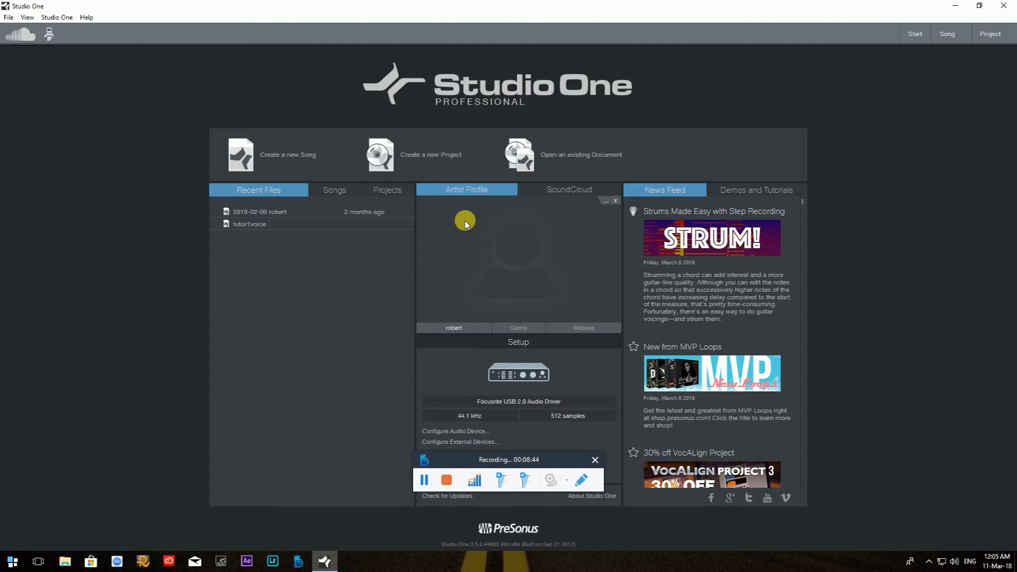